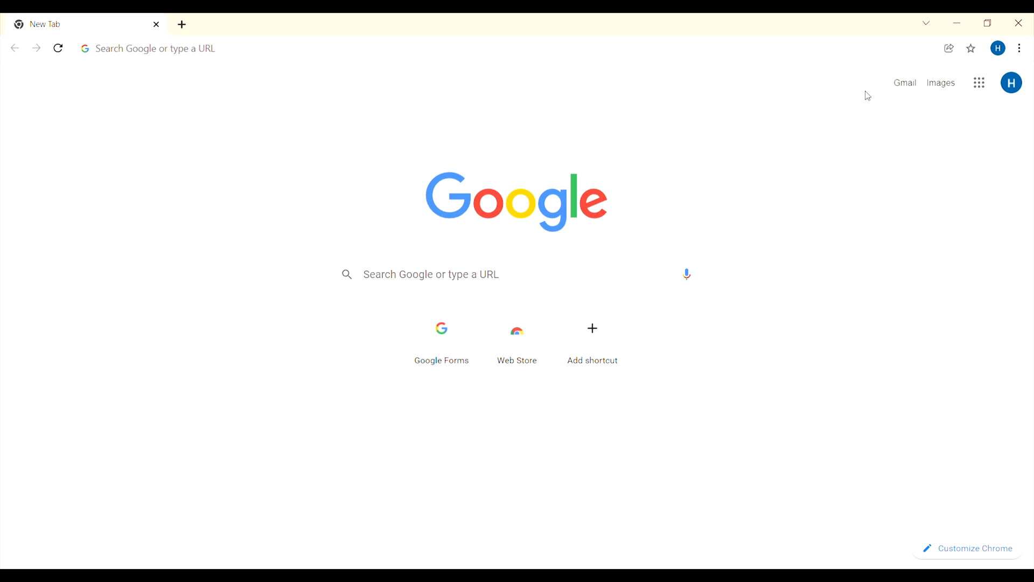
mouse_move(776, 137)
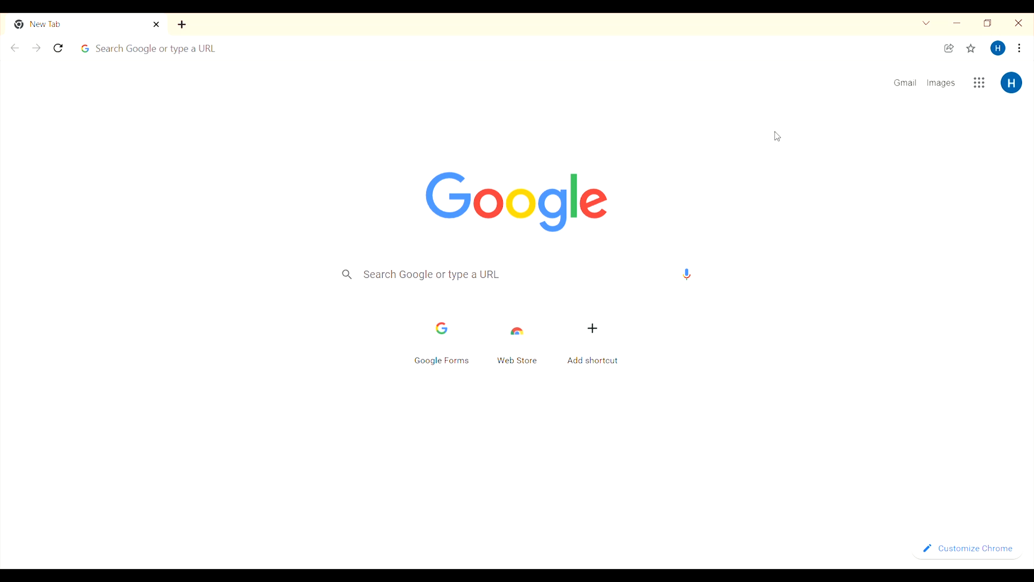
mouse_move(604, 269)
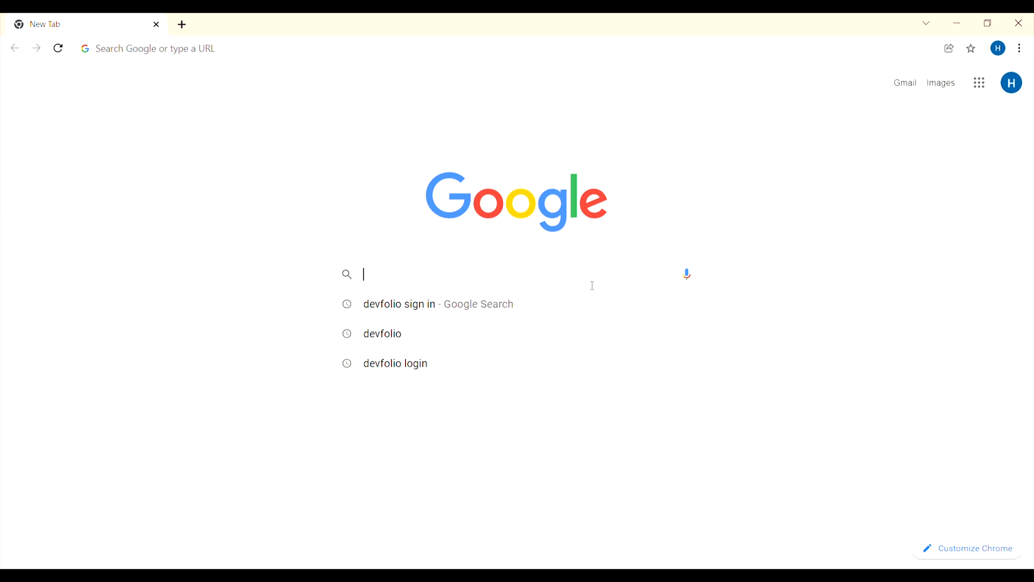
Step: Search Google for 'devfolio' and reach the Devfolio site result
left_click(381, 333)
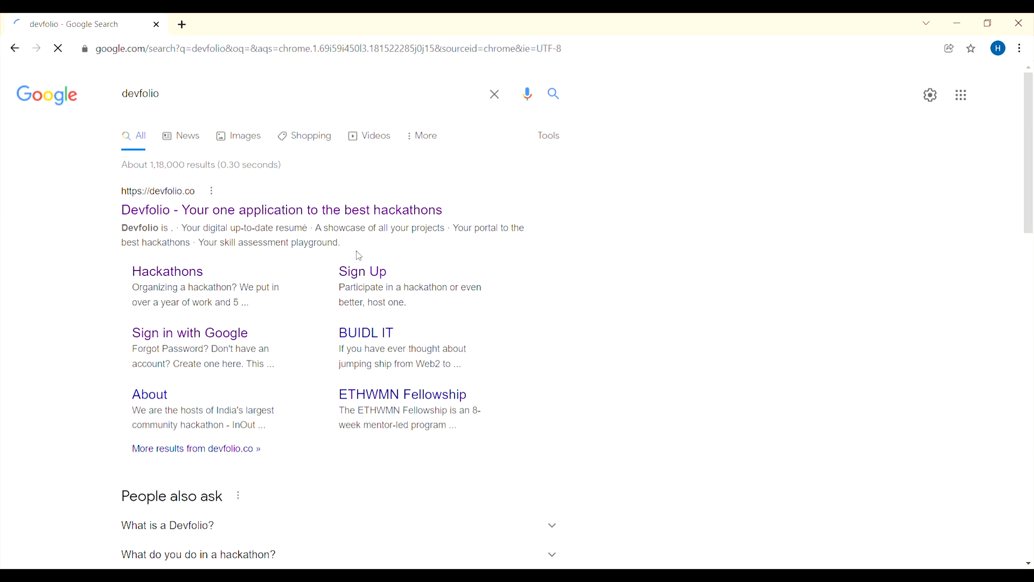
left_click(282, 211)
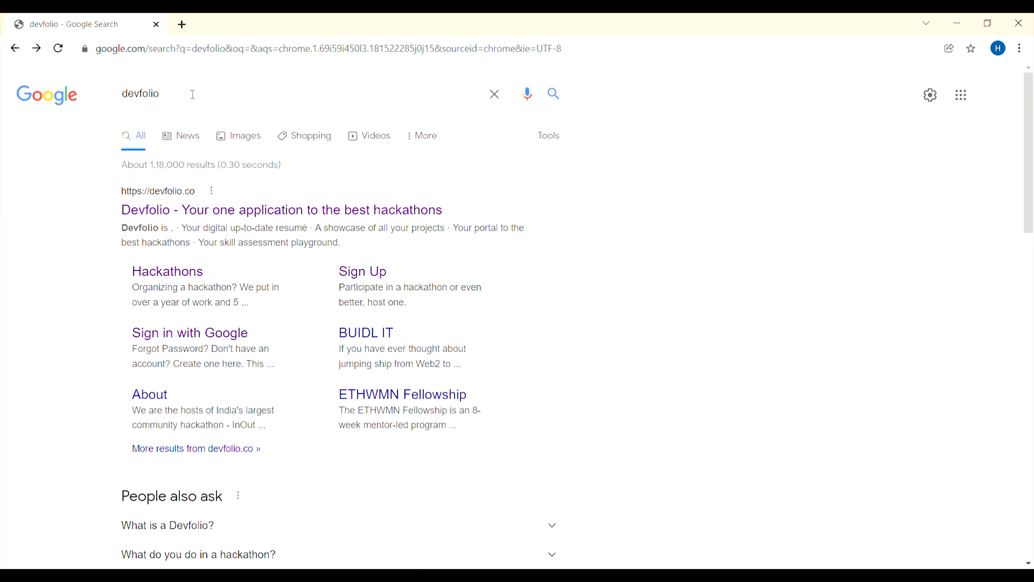
type("s")
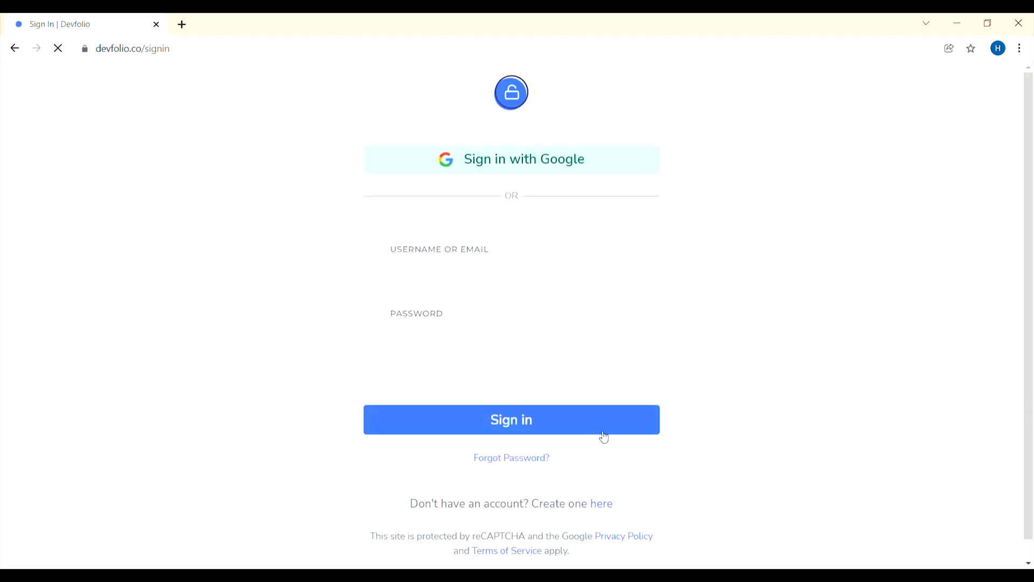
Step: Start a new Devfolio account with email, username and password, and submit the first step
left_click(601, 503)
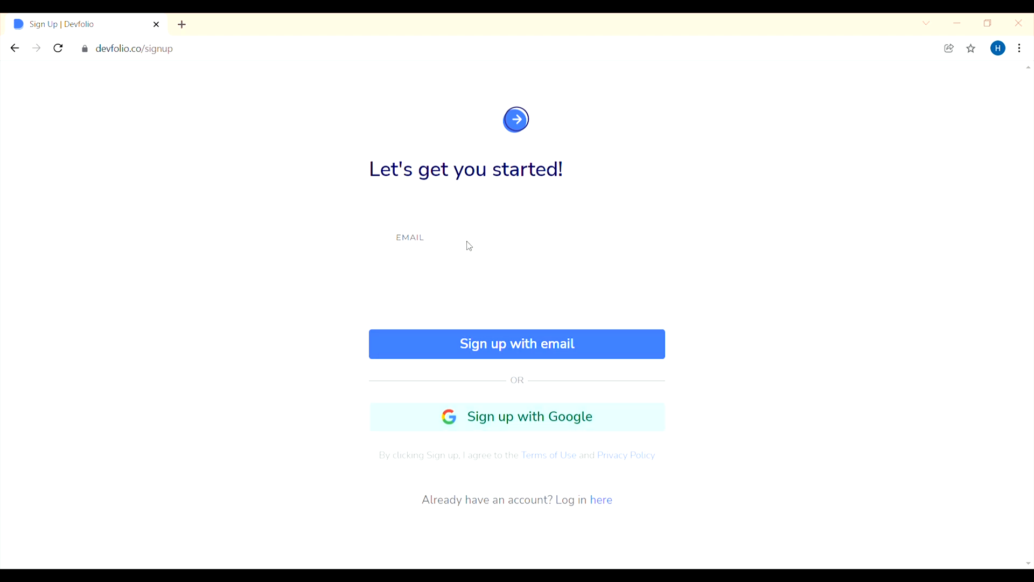
mouse_move(484, 280)
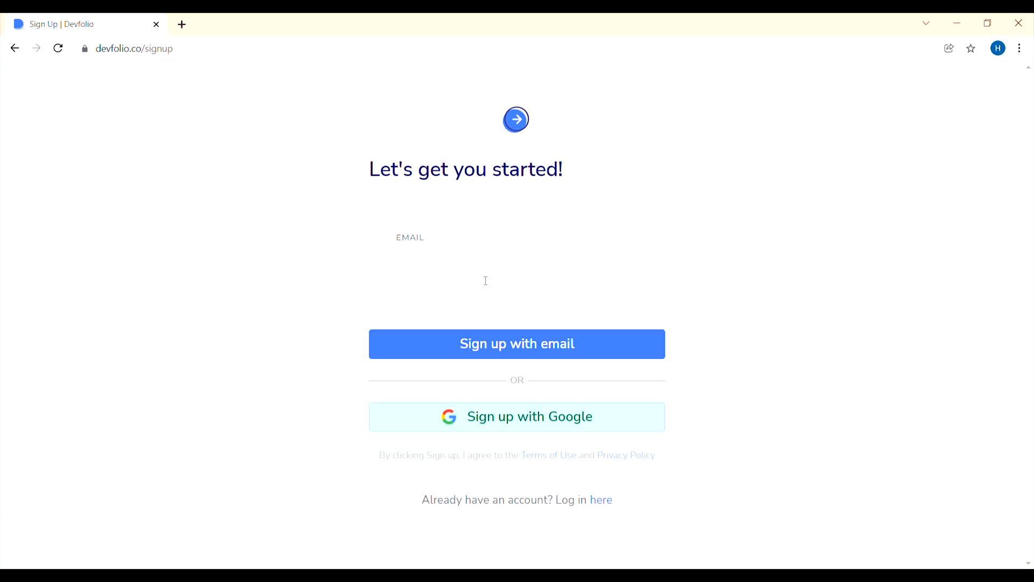
left_click(516, 342)
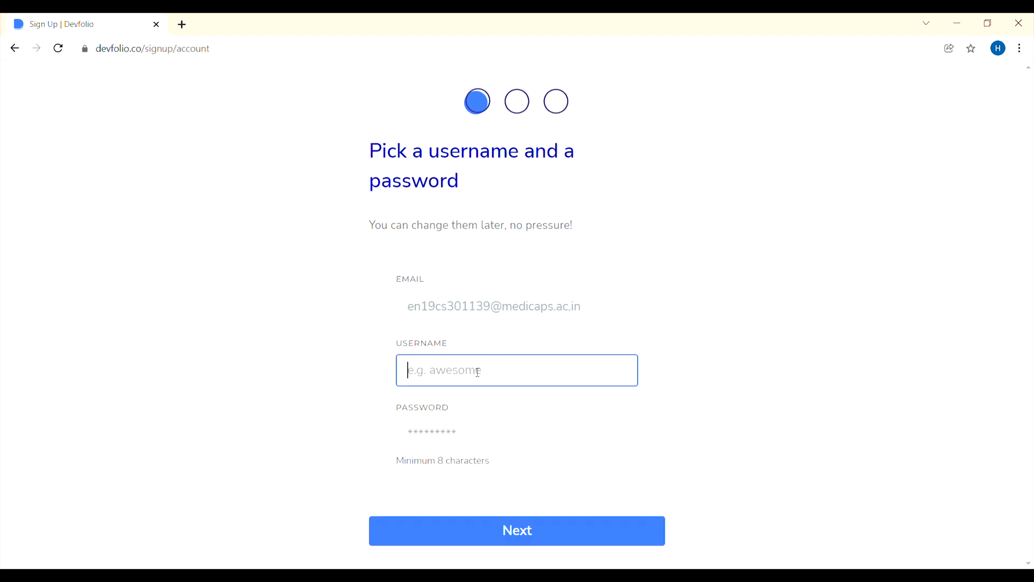
type("ha")
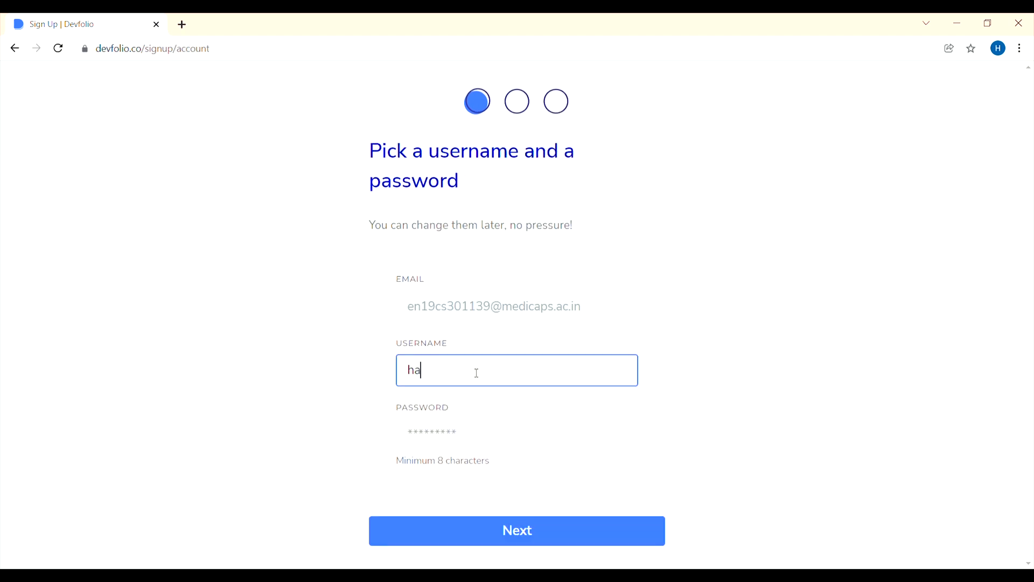
type("rshitjn____")
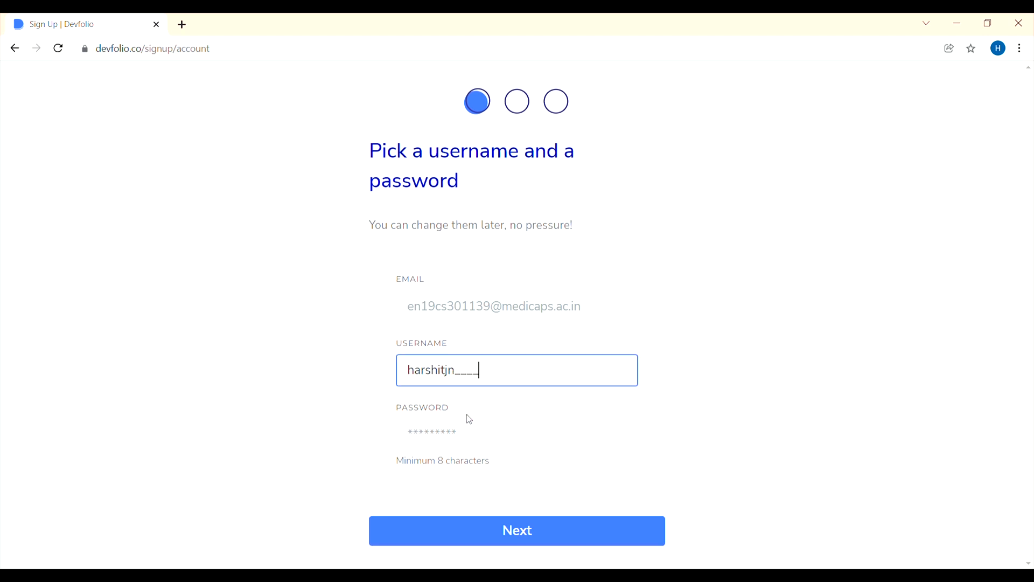
left_click(518, 434)
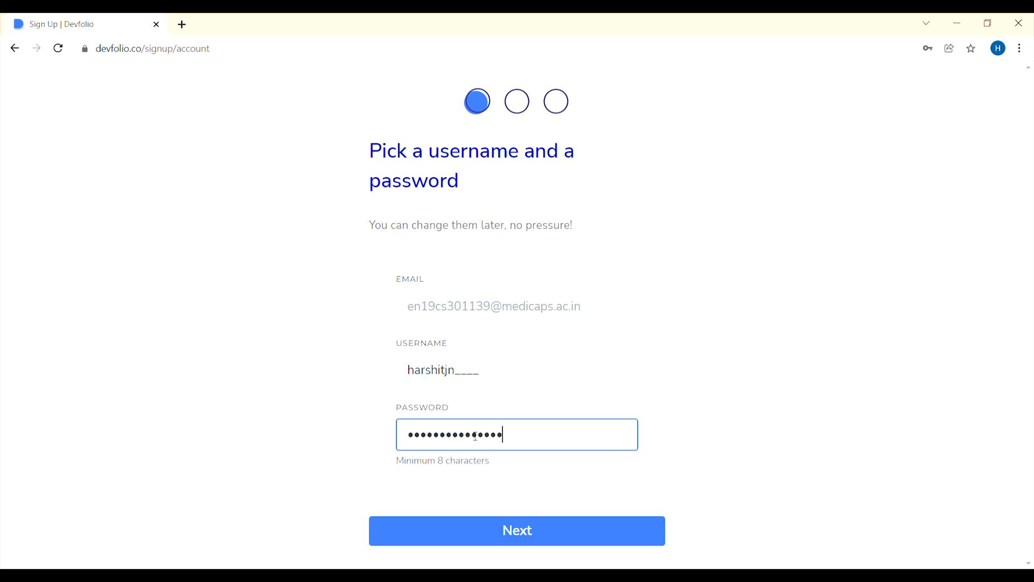
left_click(516, 530)
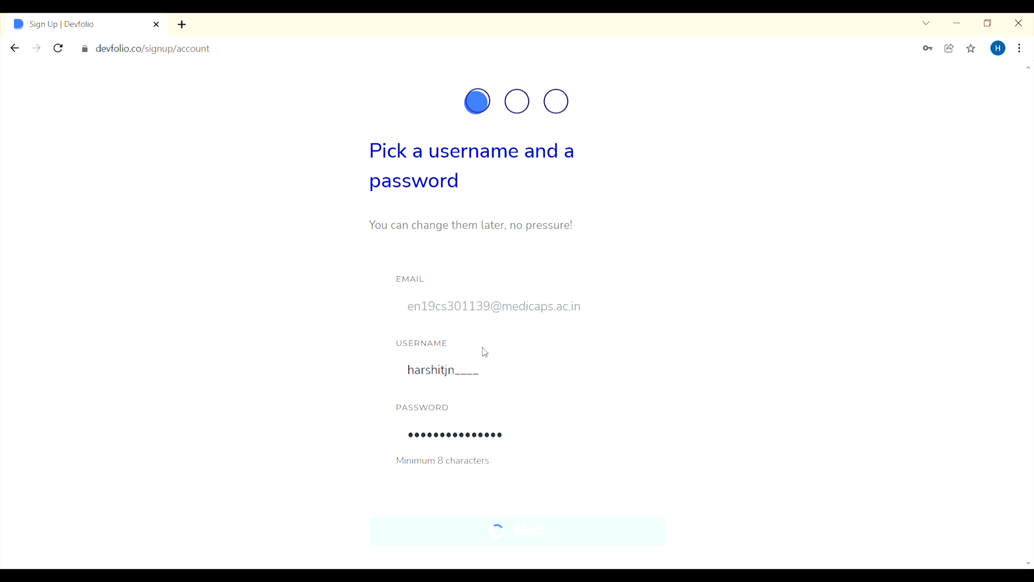
left_click(516, 530)
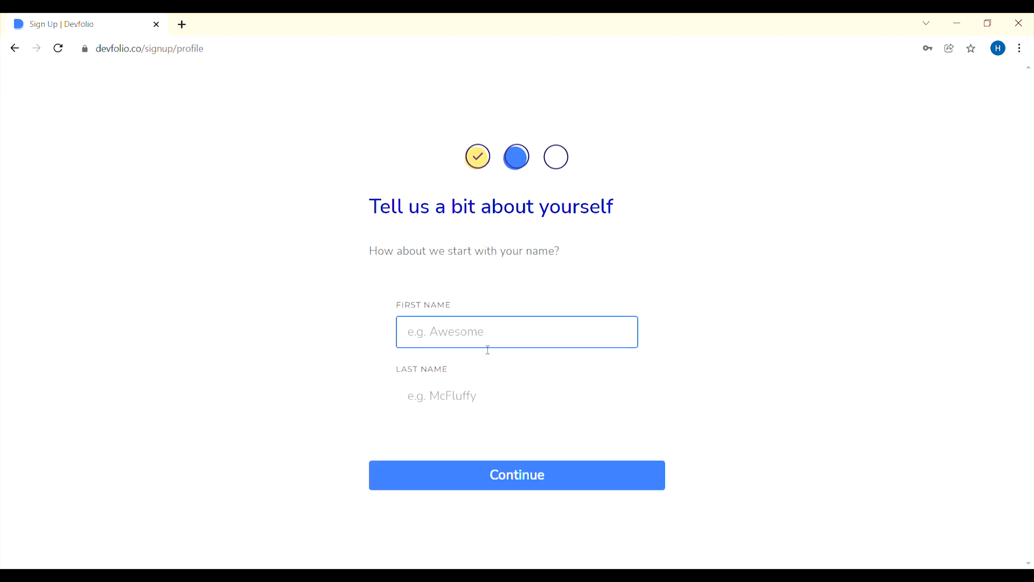
type("Harshit")
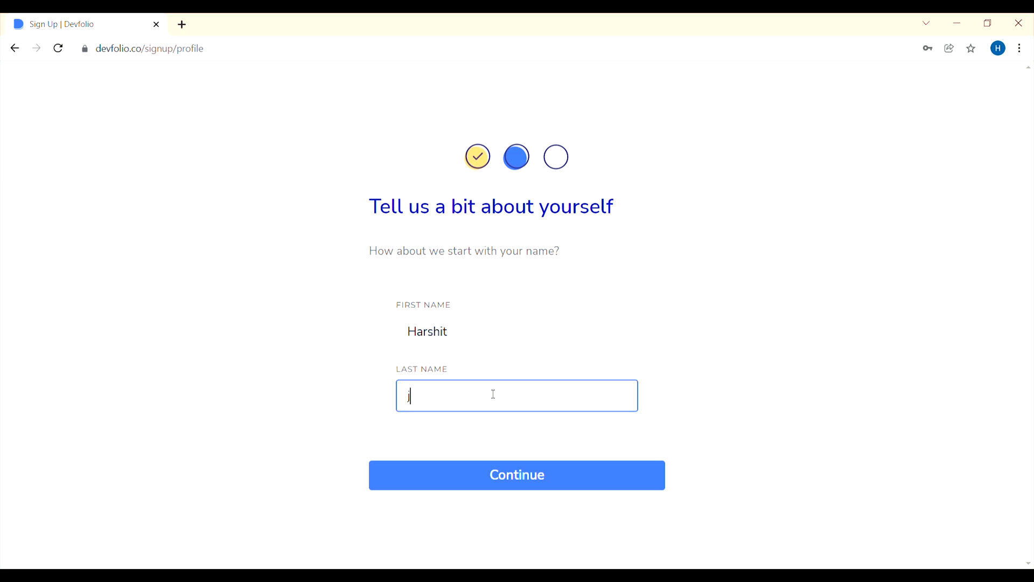
type("ain")
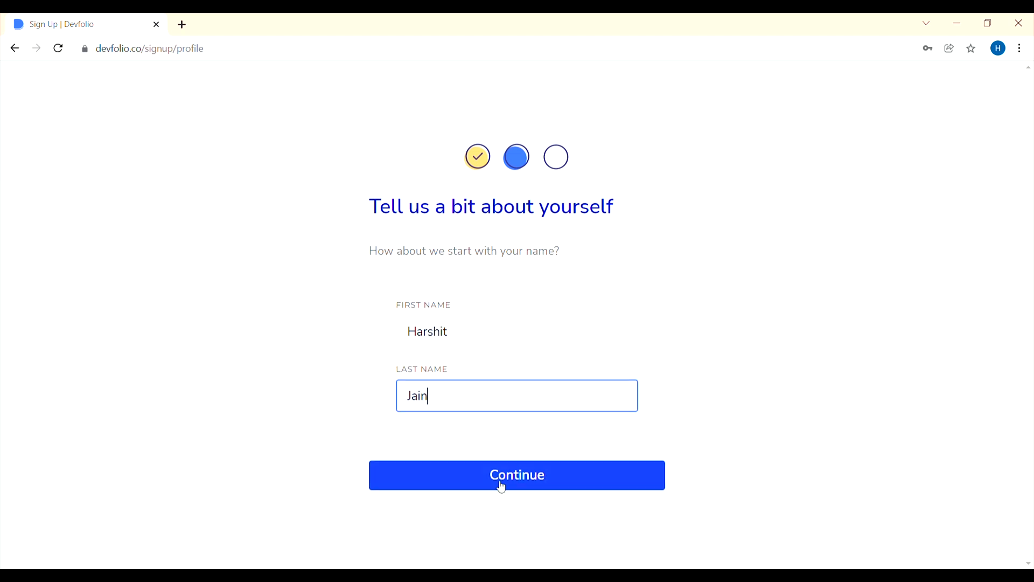
left_click(516, 474)
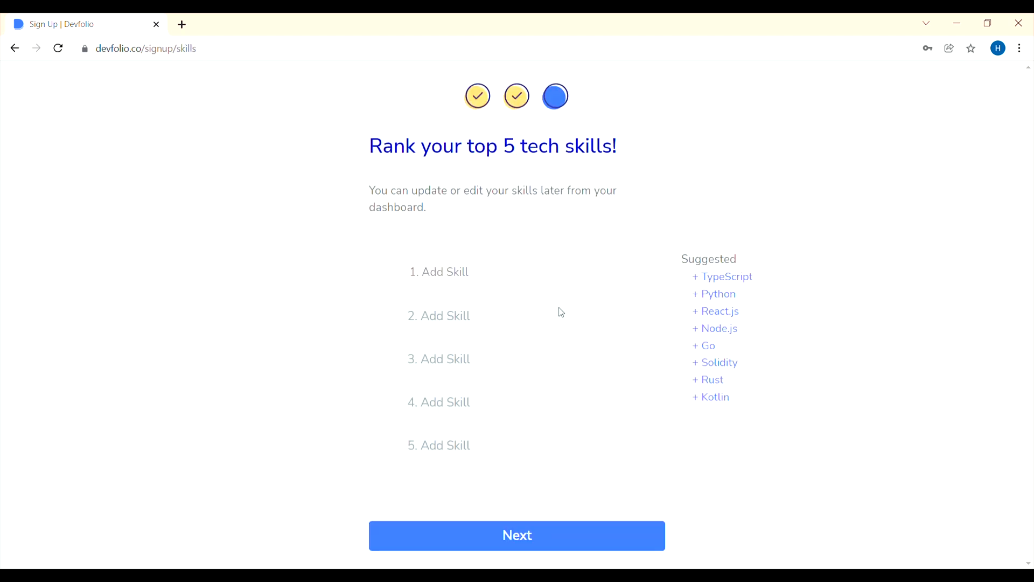
Step: Rank Python, Machine Learning and Deep Learning as the top three tech skills
left_click(516, 272)
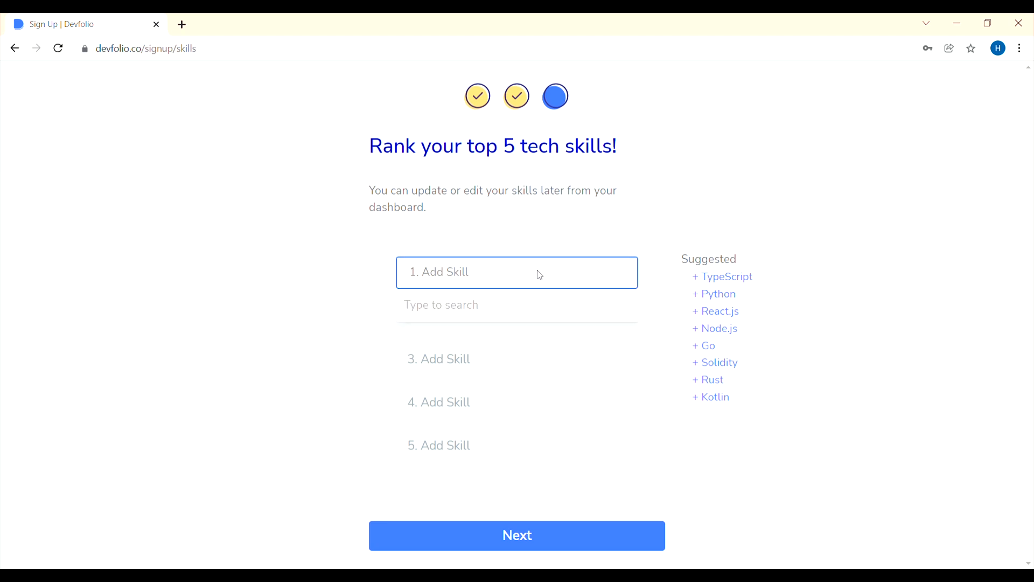
mouse_move(712, 297)
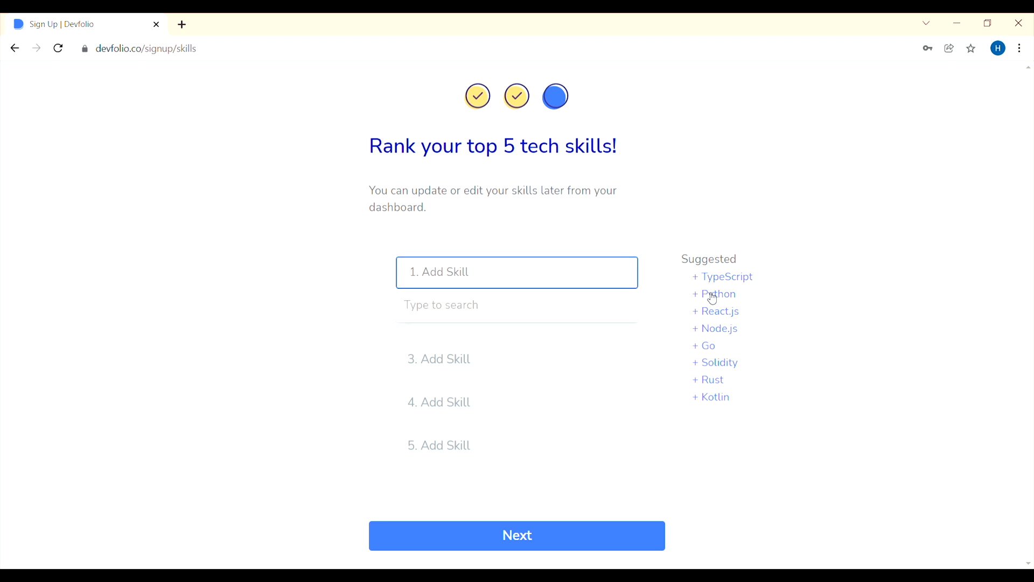
left_click(719, 293)
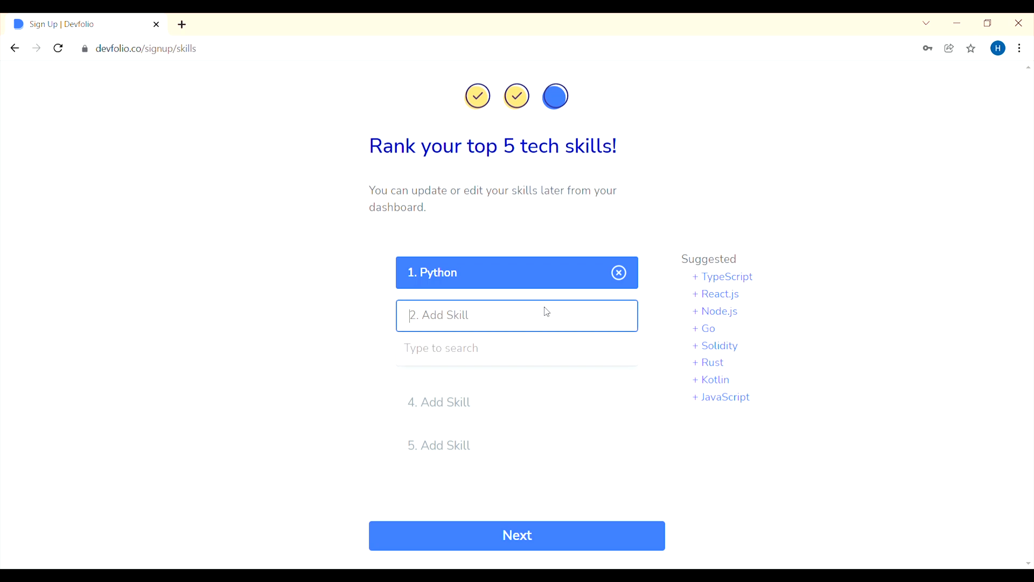
type("mac")
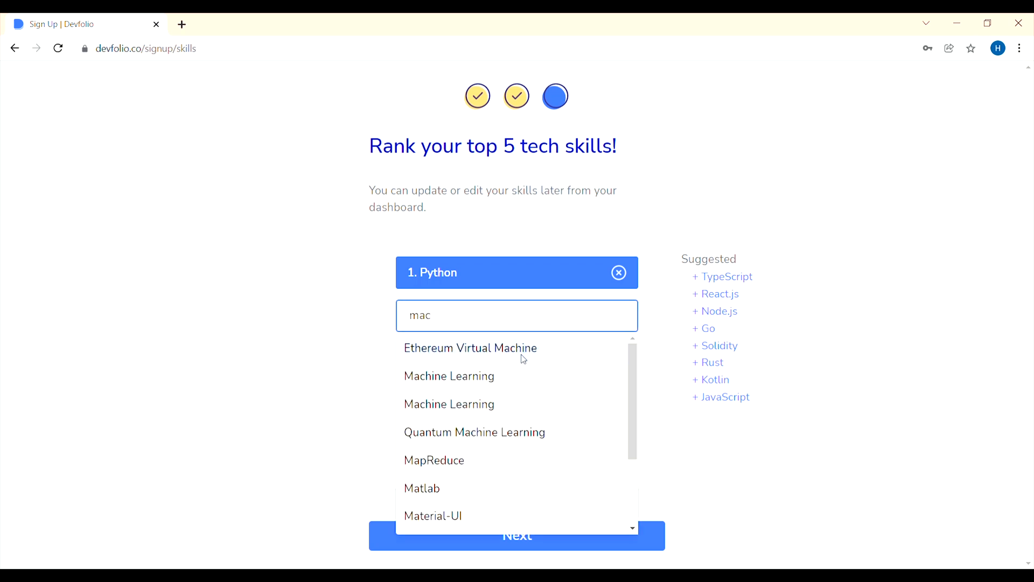
left_click(448, 376)
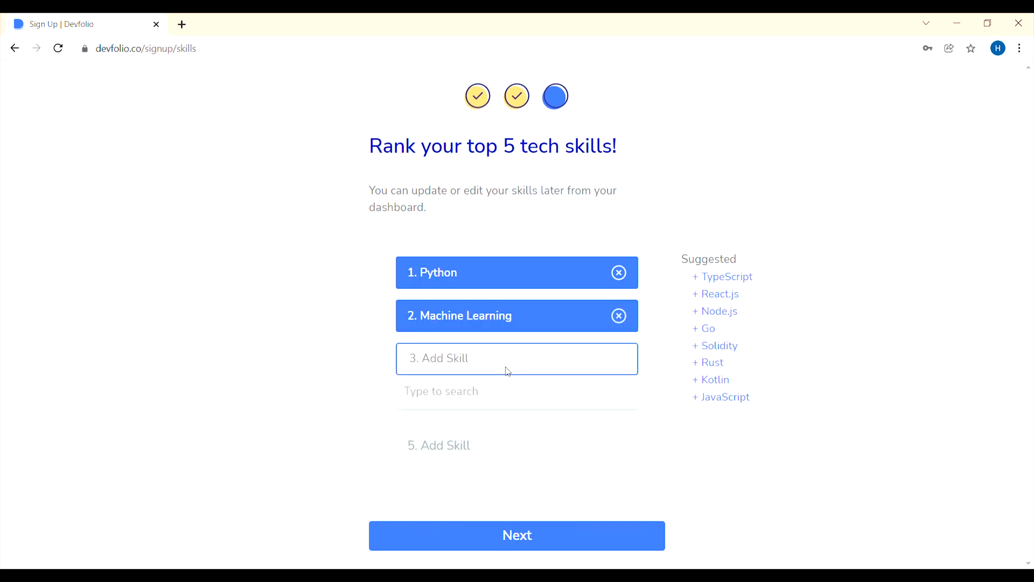
type("dee")
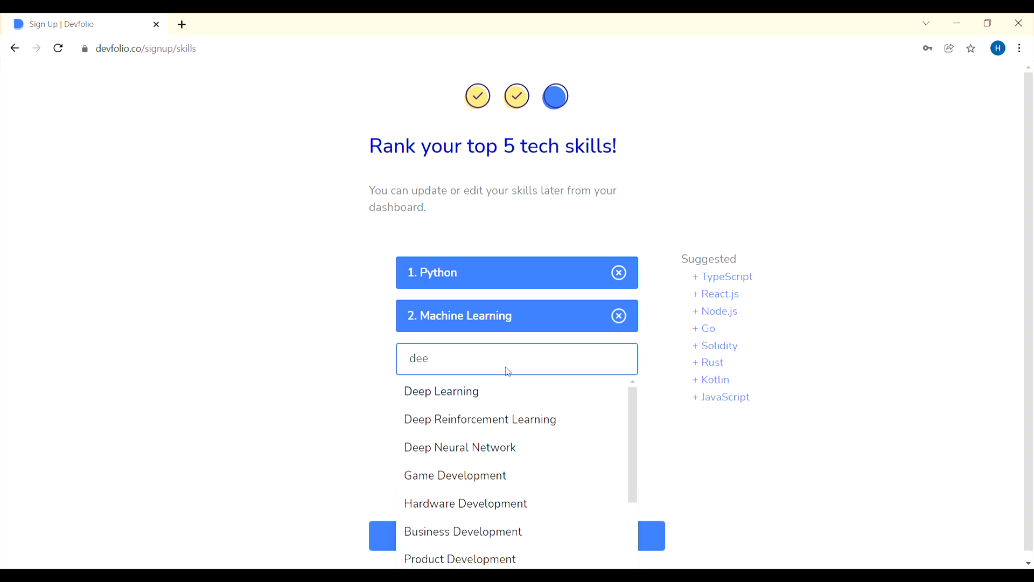
left_click(441, 390)
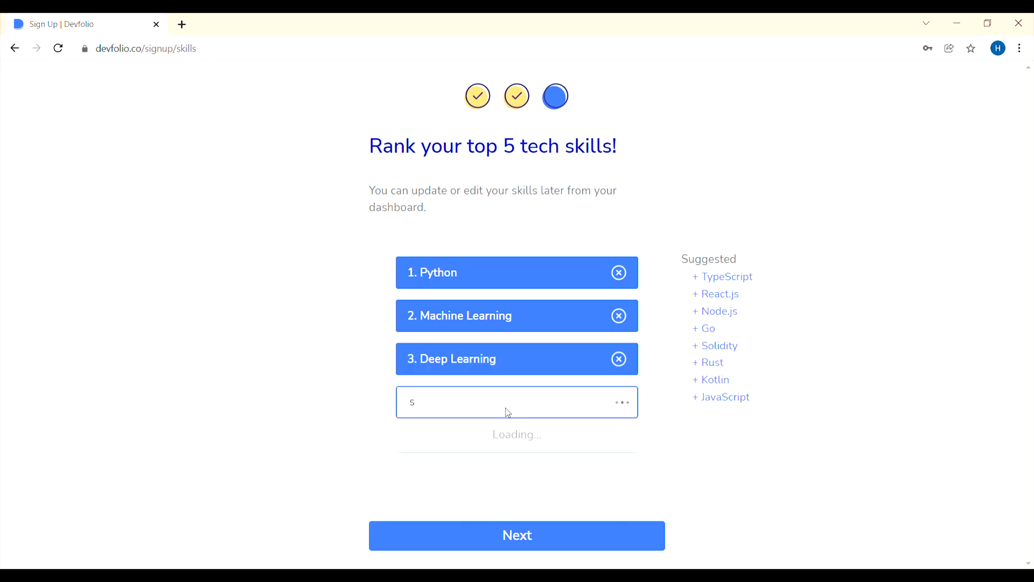
type("aw")
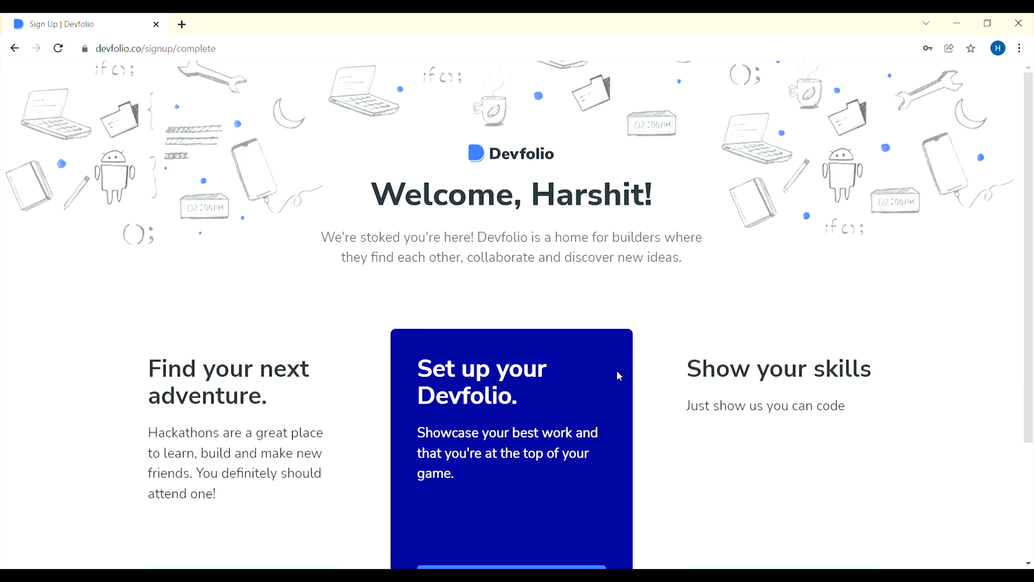
Step: Finish sign-up via 'Set up your Devfolio' and go to the Hackathons listing
scroll("down", 3)
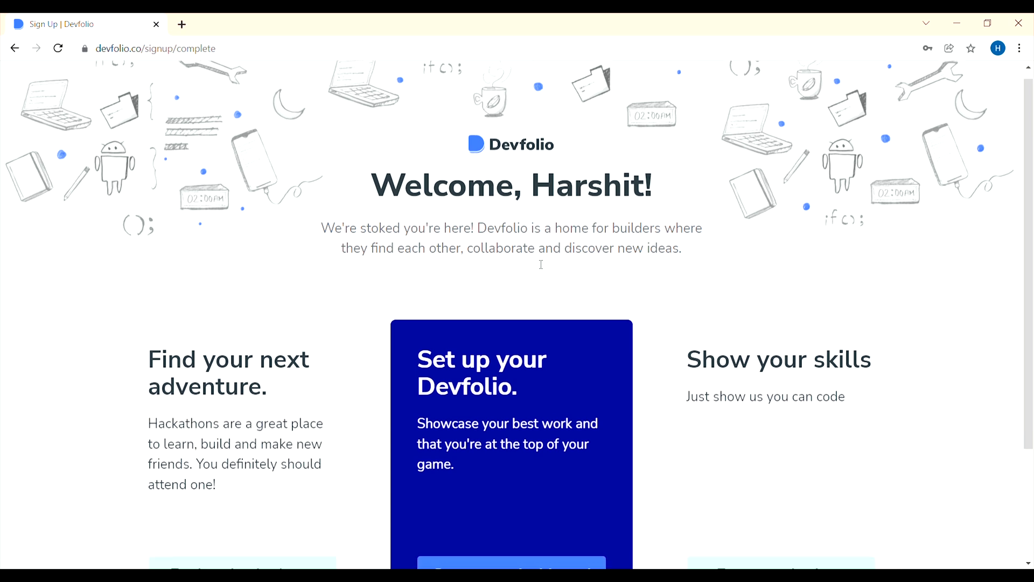
left_click(510, 563)
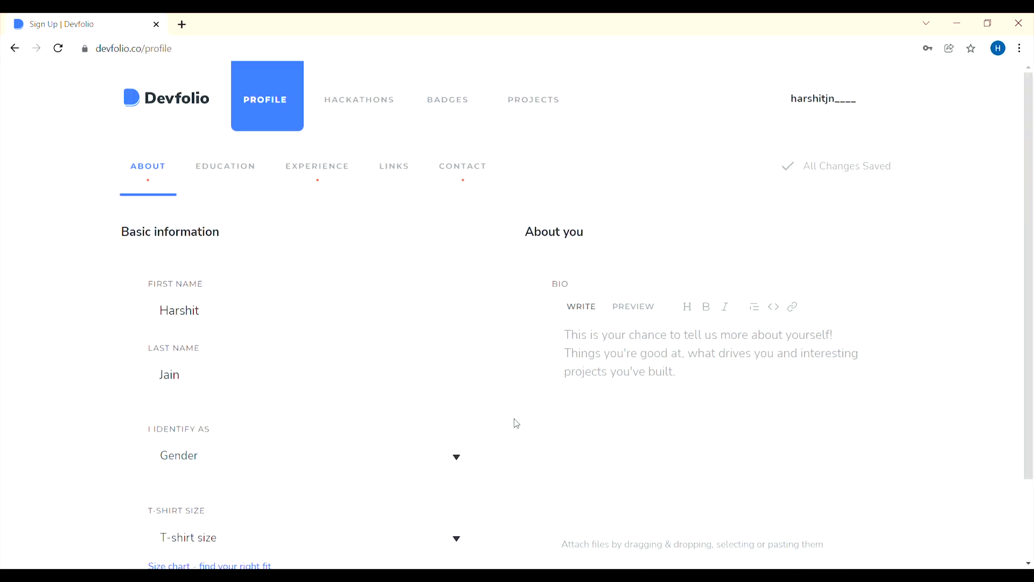
mouse_move(380, 125)
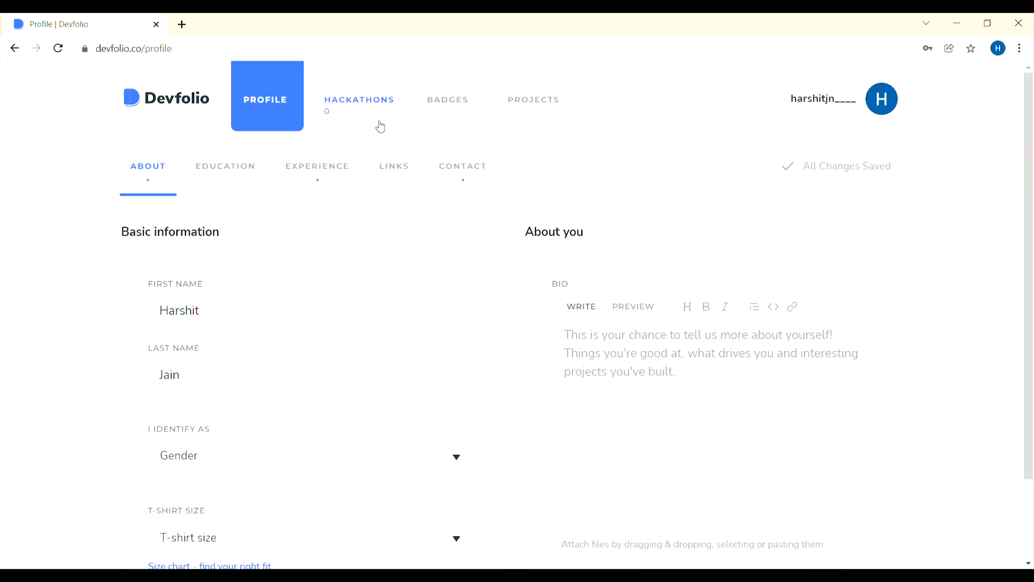
left_click(359, 99)
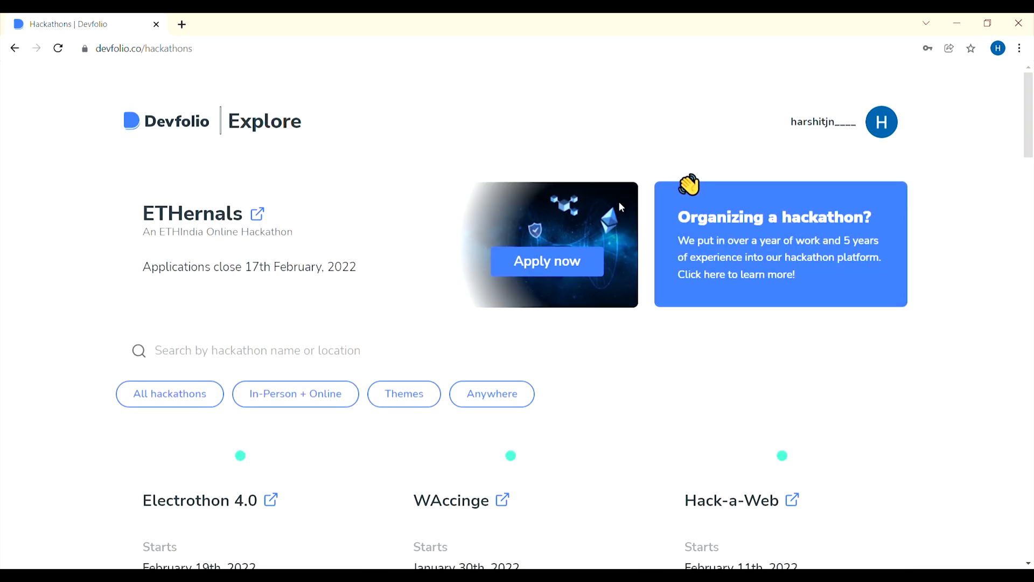
mouse_move(379, 166)
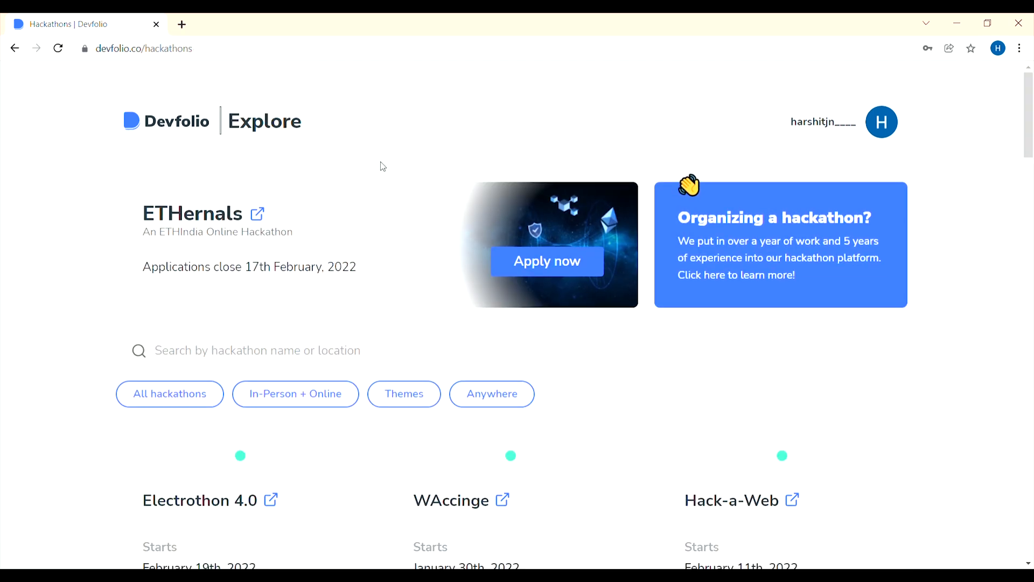
Step: Apply to the Nakshatra hackathon from the Explore hackathons page
scroll("down", 3)
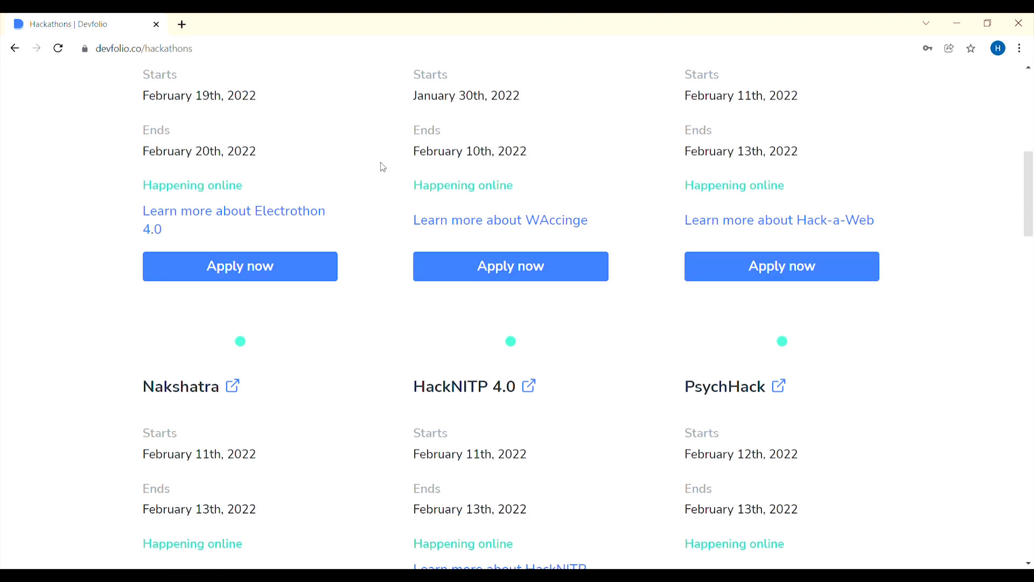
scroll("down", 3)
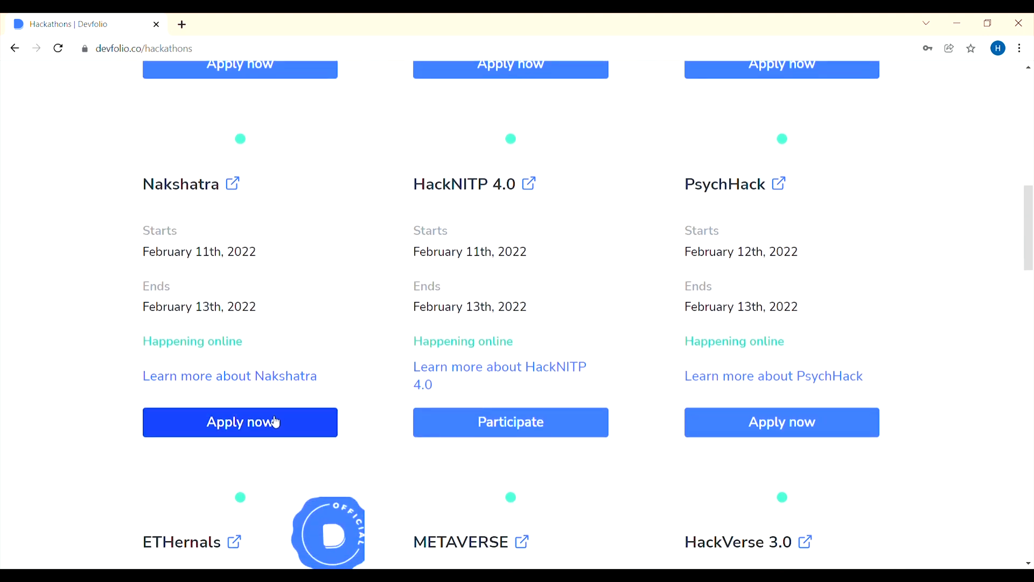
left_click(239, 422)
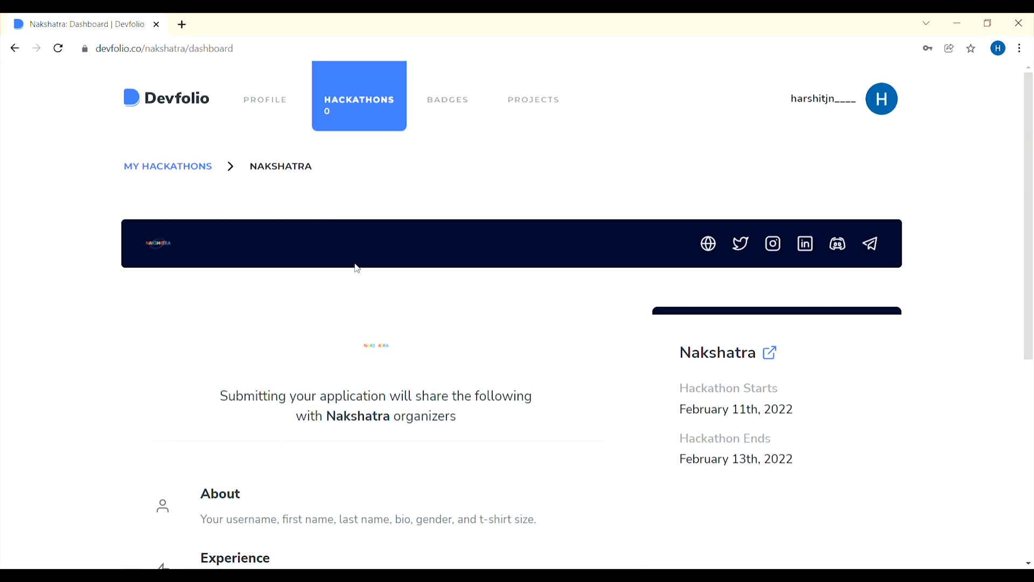
Step: Continue from the Nakshatra dashboard into the application form's bio section
scroll("down", 3)
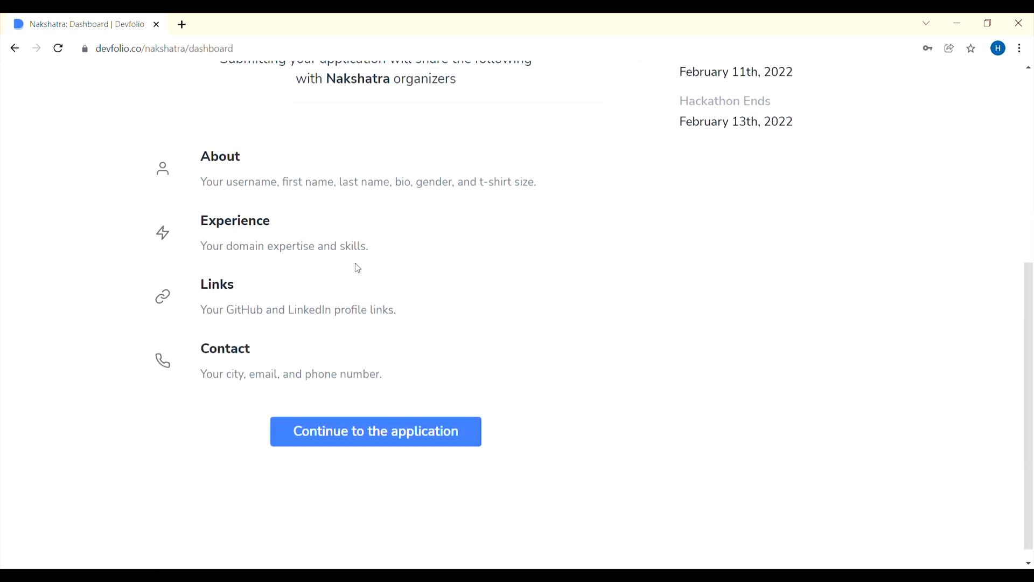
scroll("up", 3)
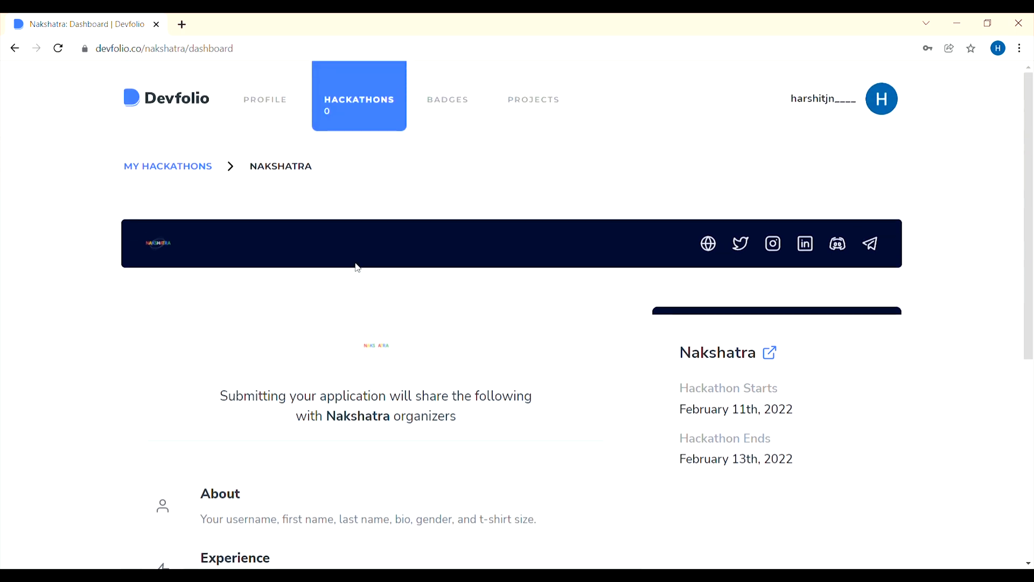
scroll("down", 3)
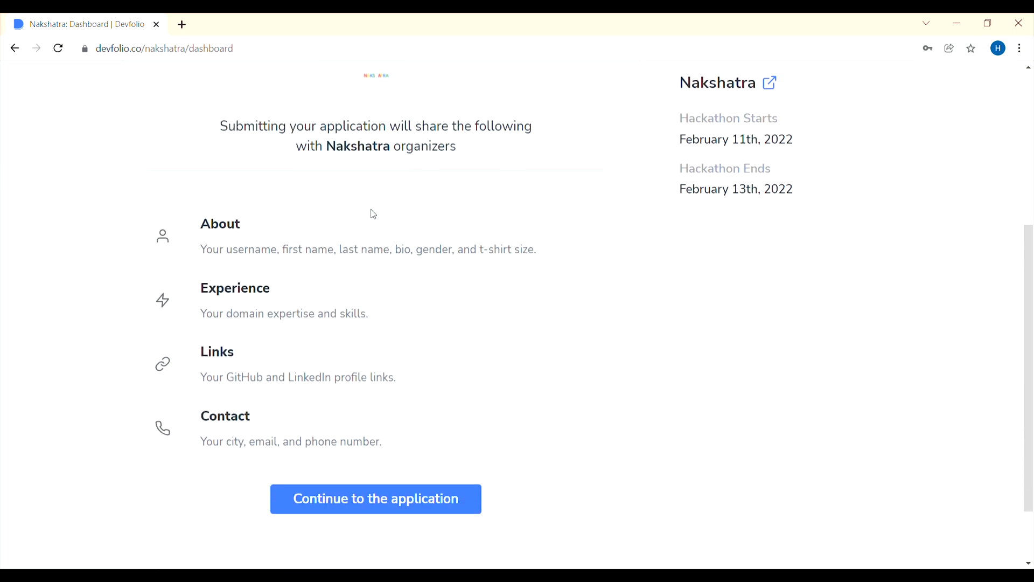
left_click(375, 498)
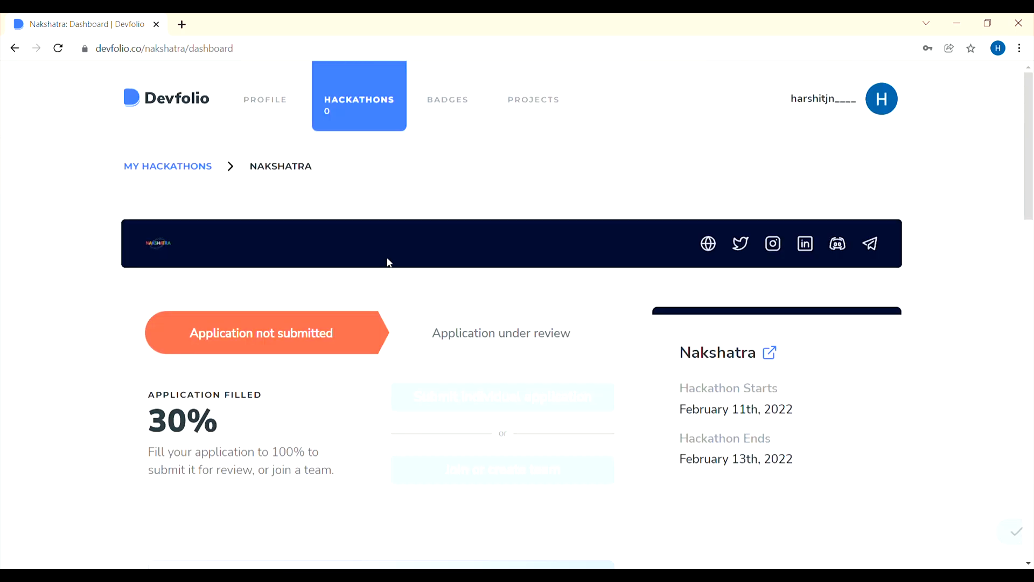
scroll("down", 3)
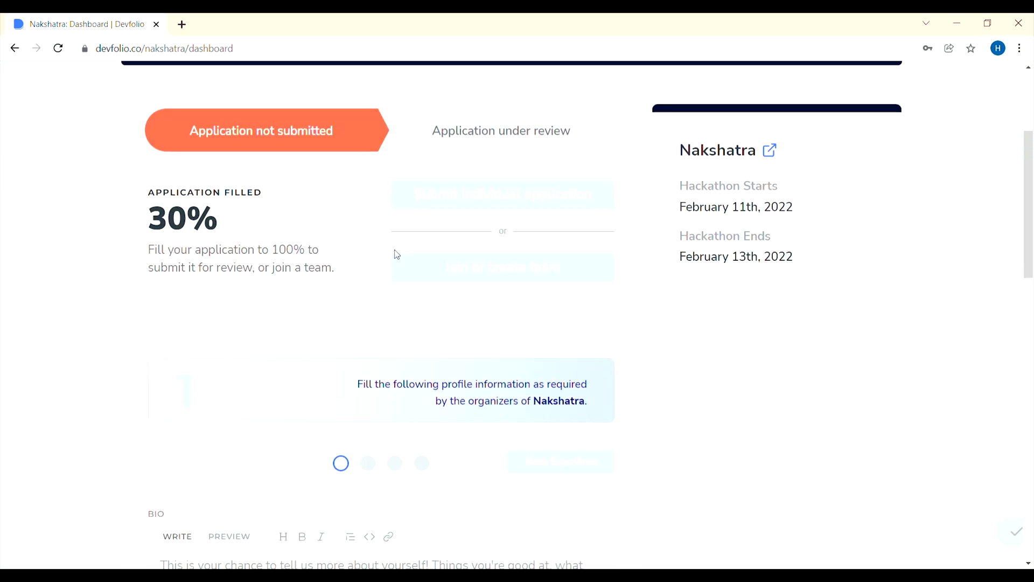
mouse_move(475, 200)
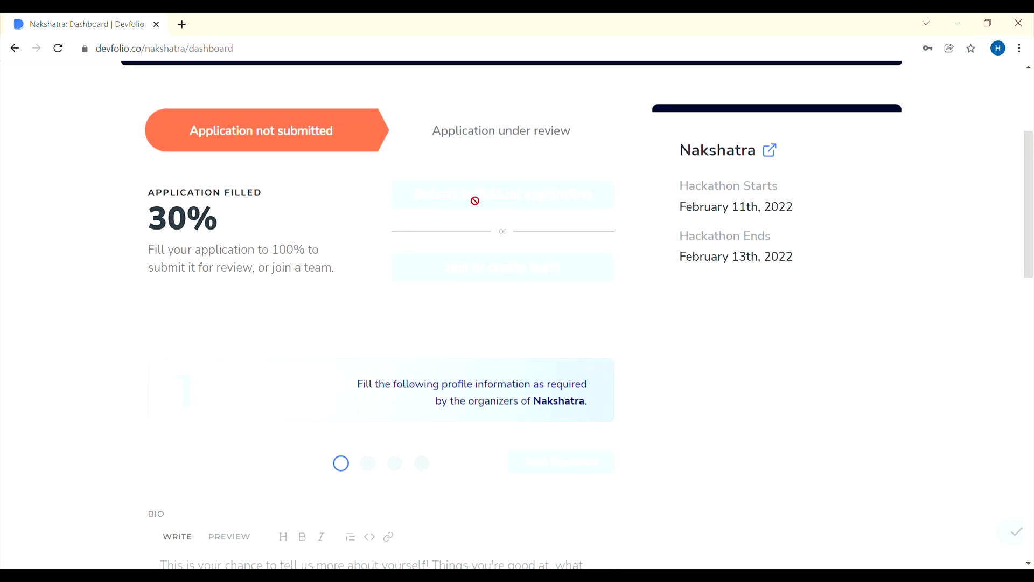
scroll("down", 3)
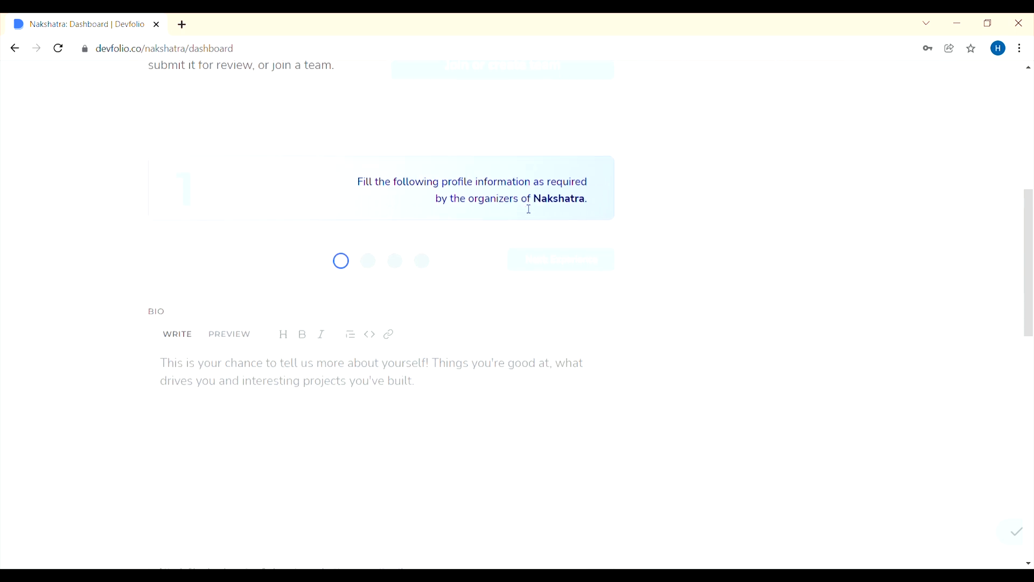
scroll("down", 3)
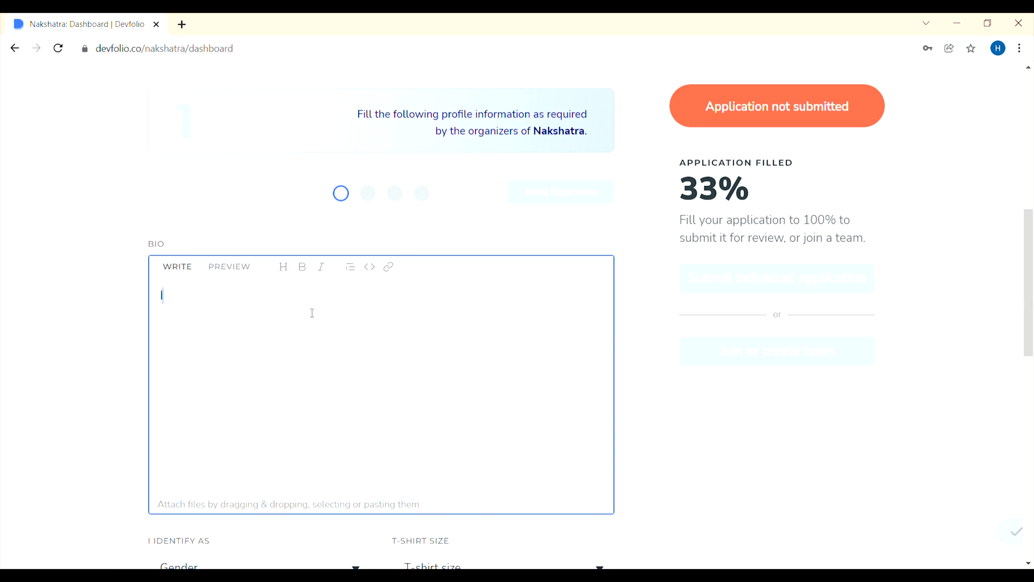
Step: Fill the bio with 'I love Hackathons', correcting the typo
type("I love")
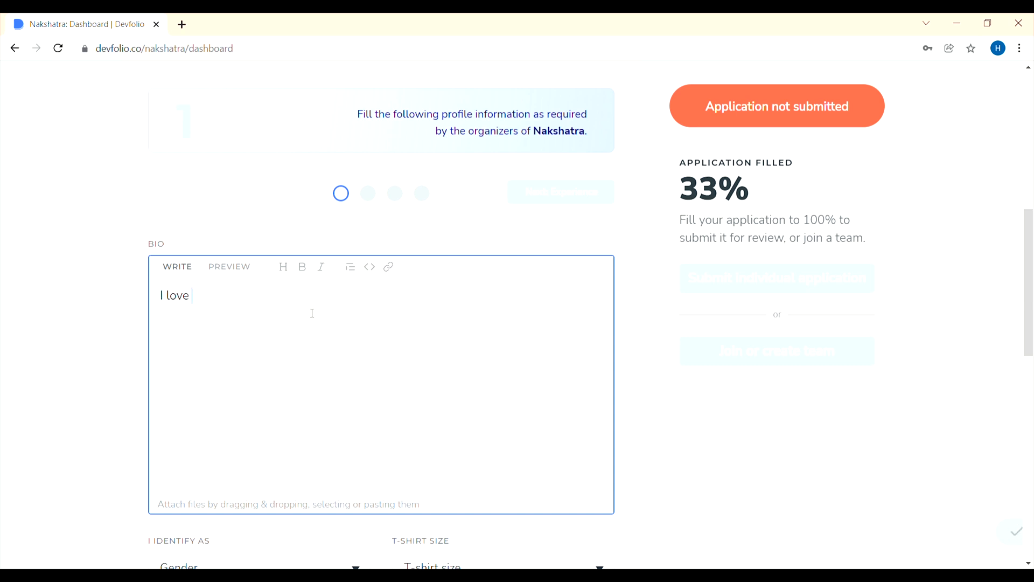
type("Haca")
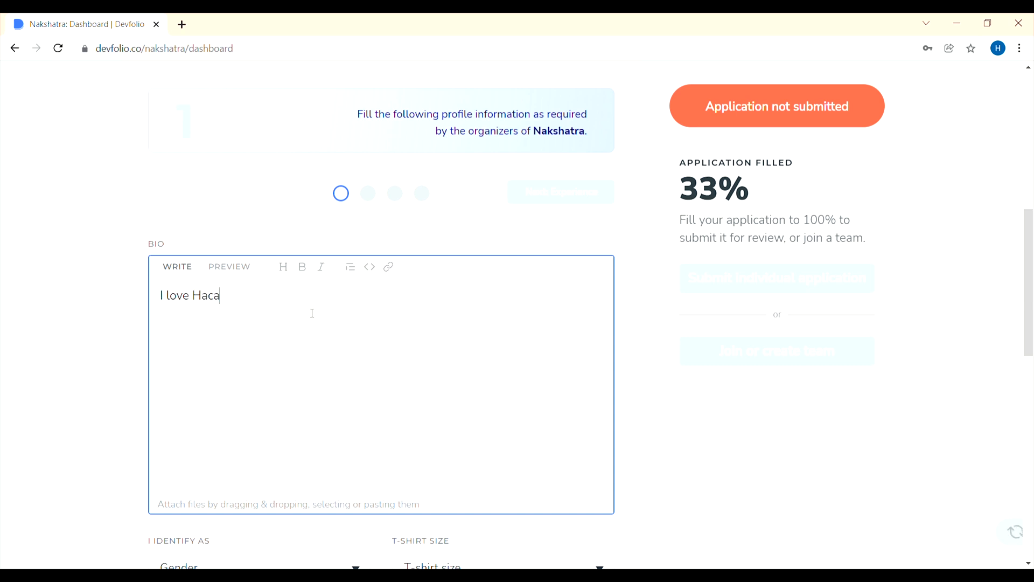
type("thons")
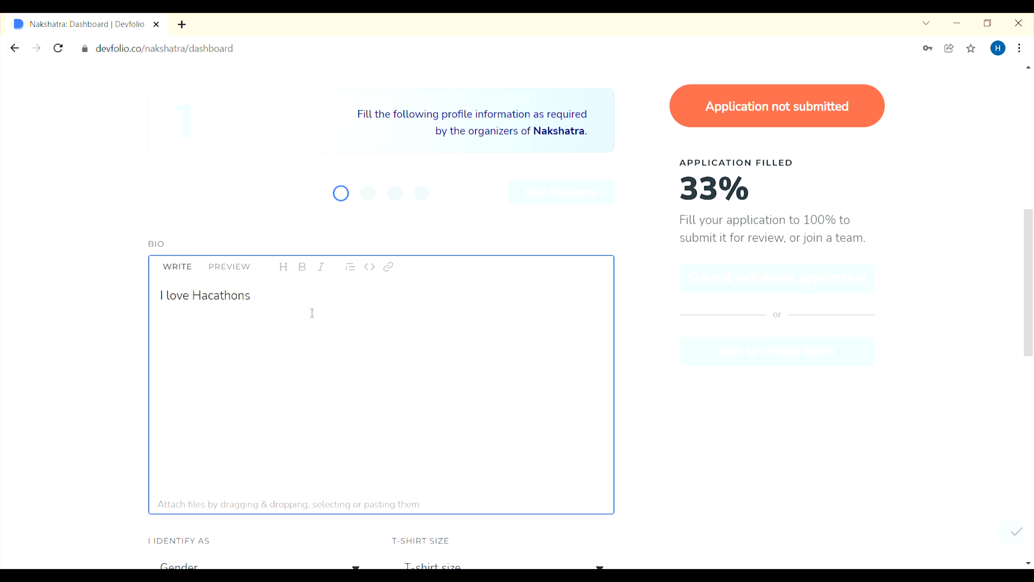
key("Backspace")
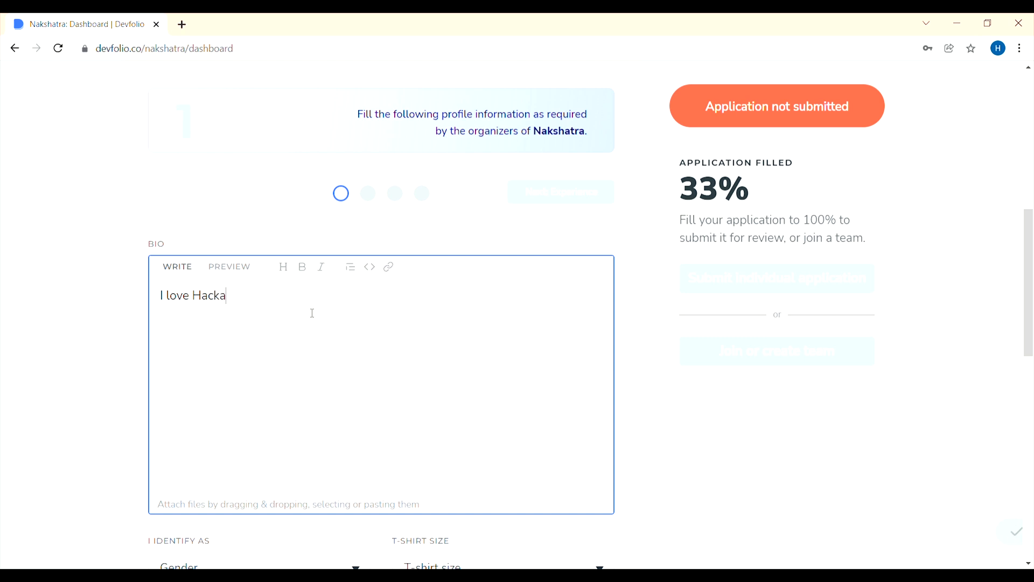
type("thons")
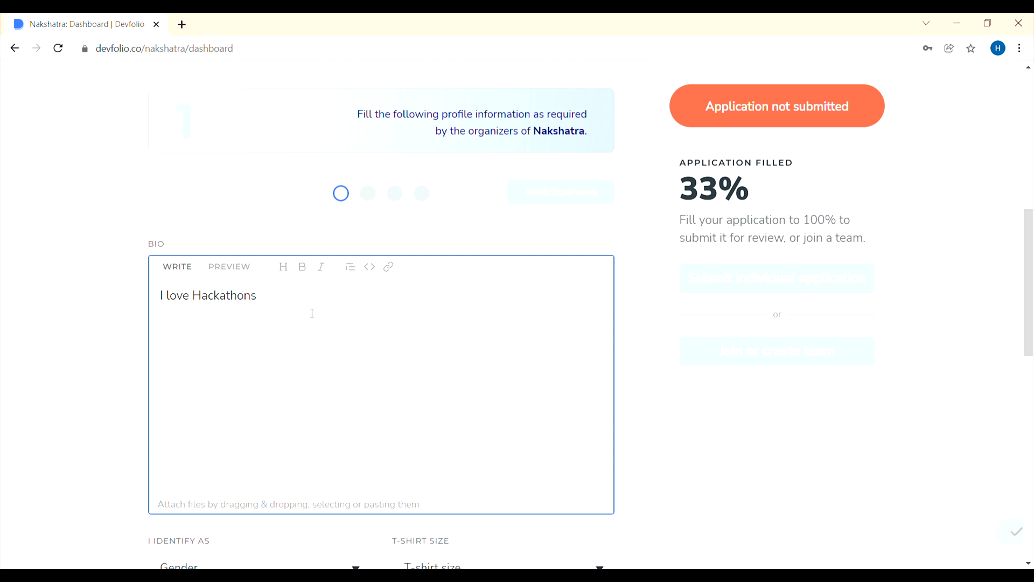
scroll("down", 3)
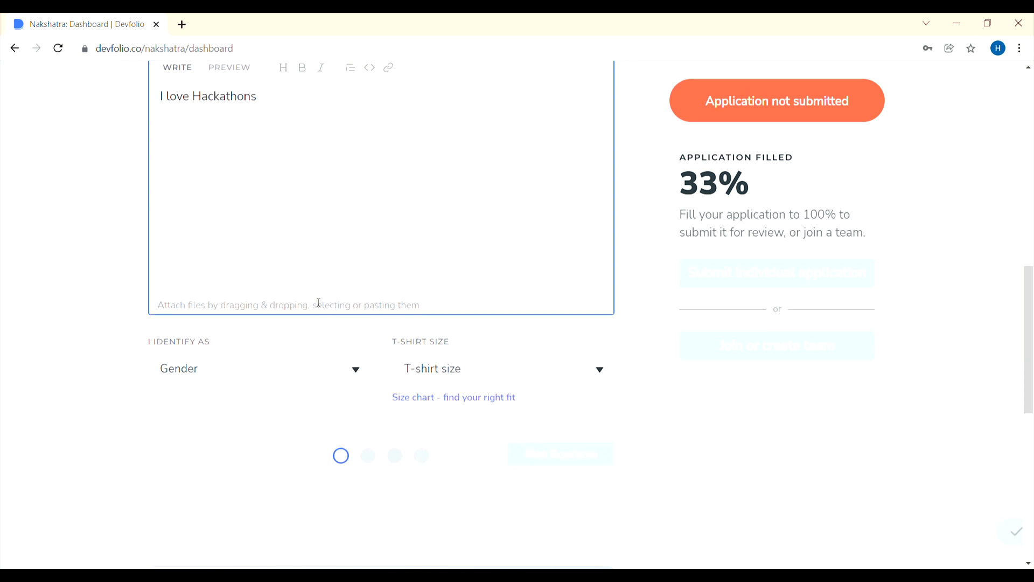
scroll("down", 3)
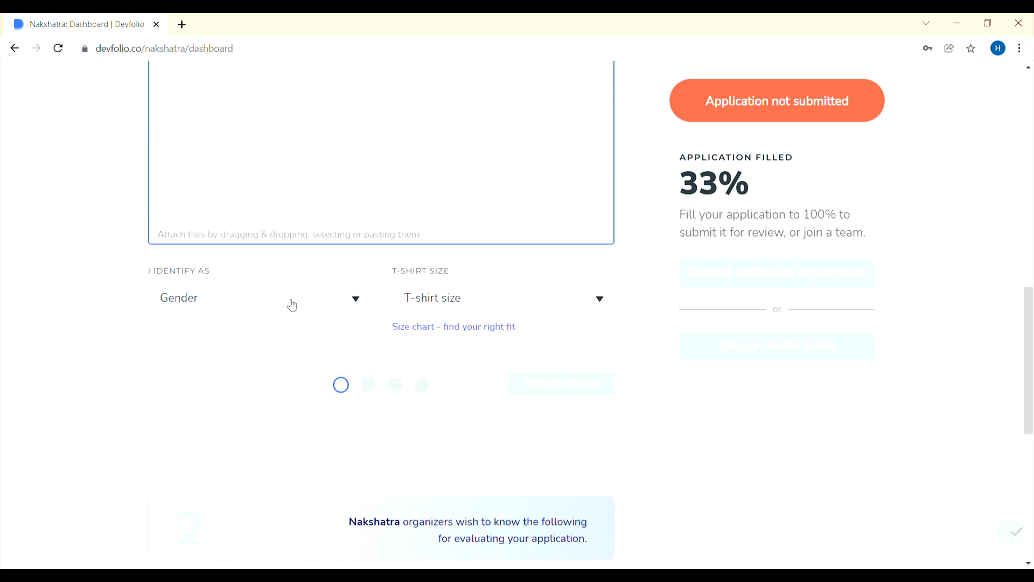
Step: Set gender Male and T-shirt size XL, then move on to the Experience step
left_click(258, 297)
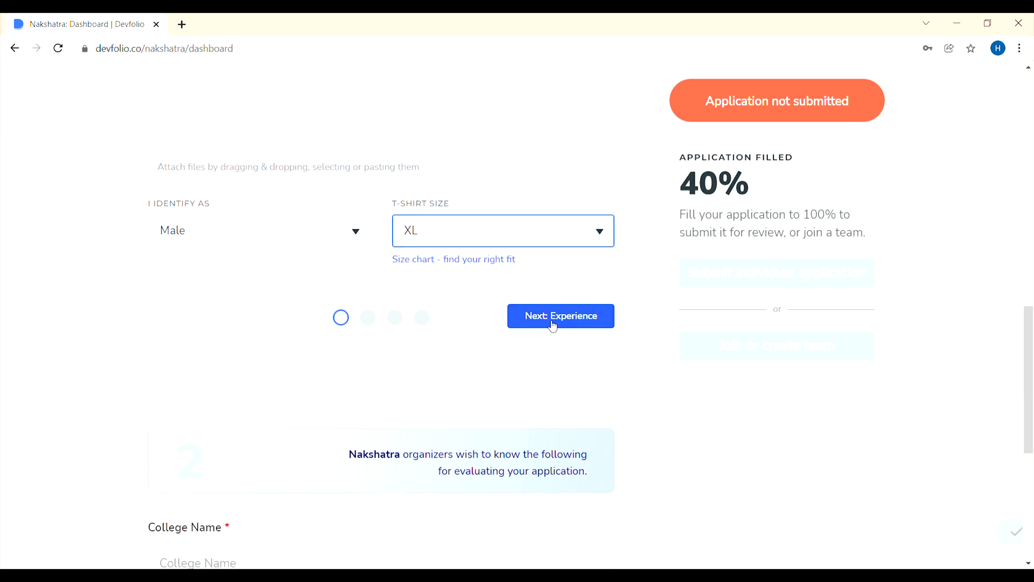
left_click(561, 315)
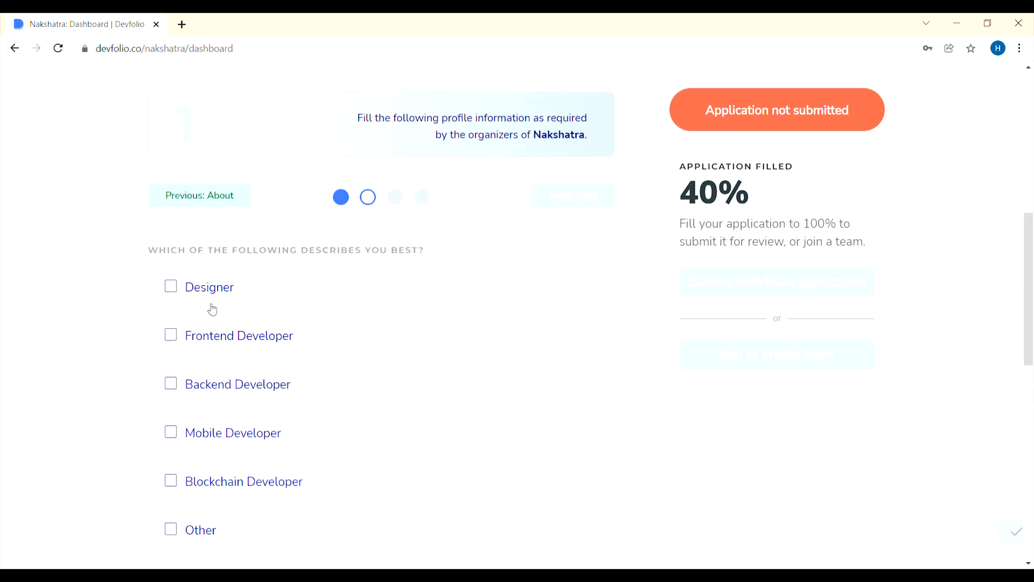
scroll("down", 3)
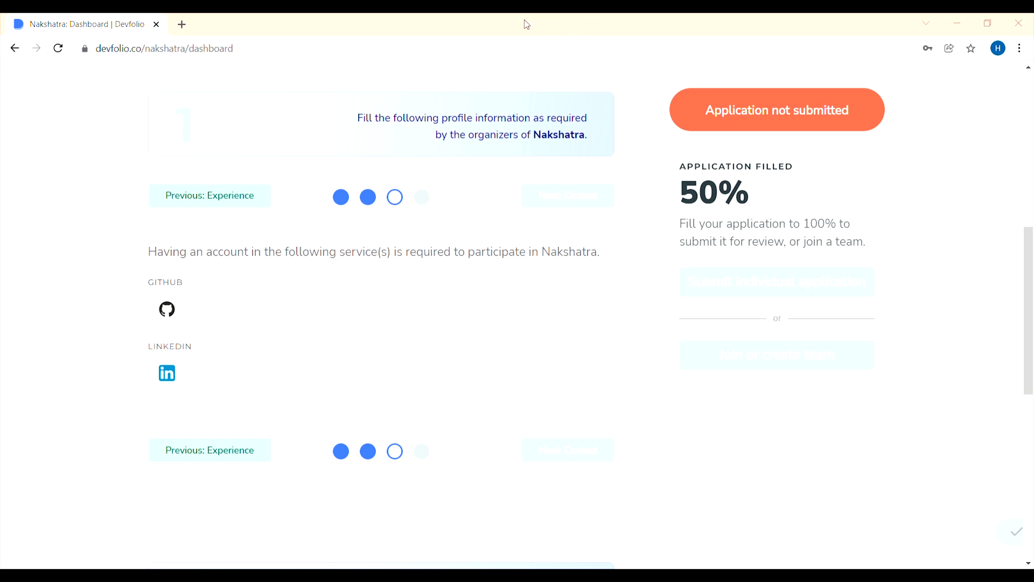
mouse_move(272, 57)
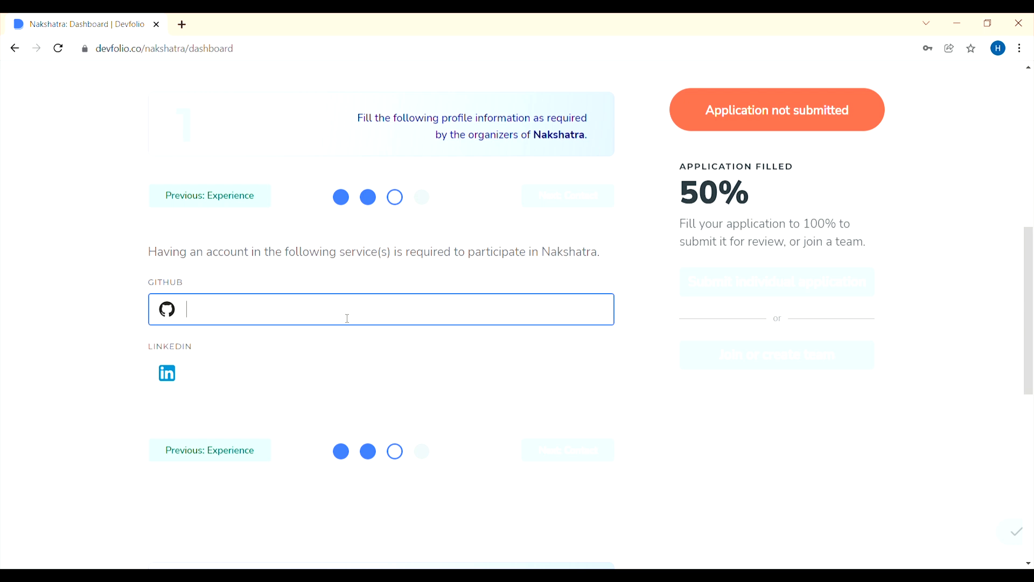
Step: Enter GitHub link github.com/jainharshit3107 and the LinkedIn profile URL
type("https://github.com/jainharshit3107")
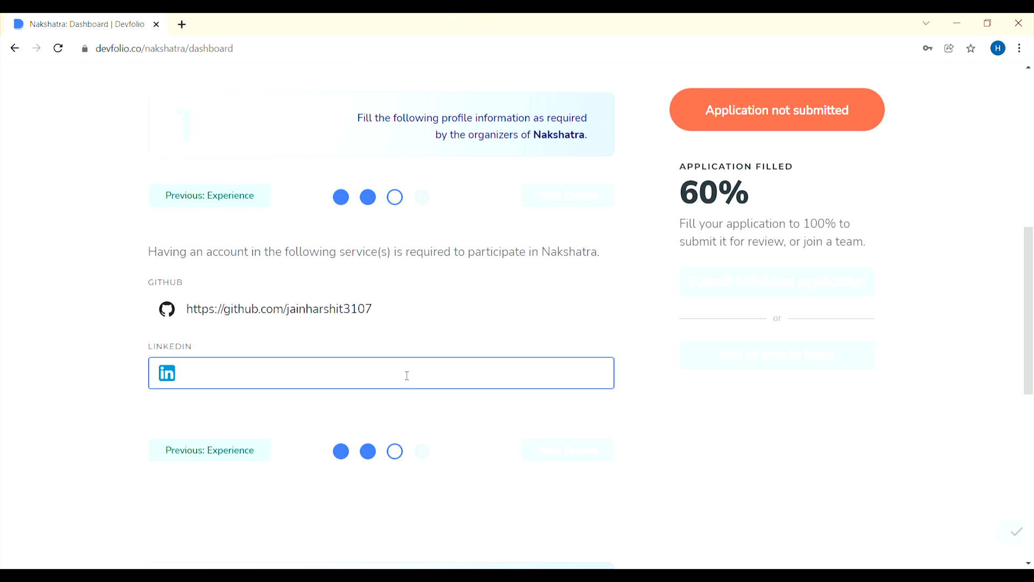
type("https://www.linkedin.com/in/harshit-jain-32923418b/")
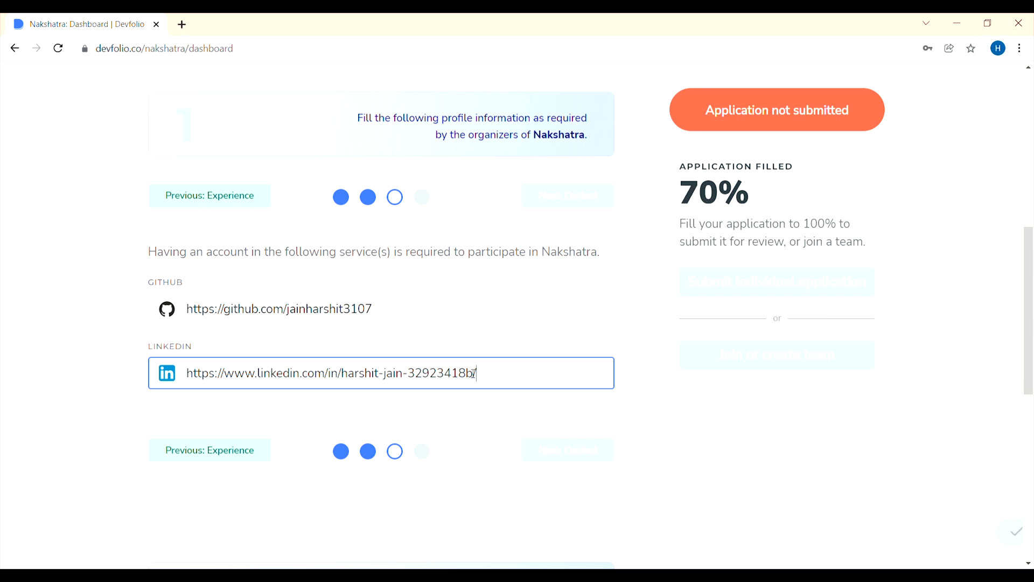
Step: Set city Indore and verify the phone number with the OTP
left_click(565, 195)
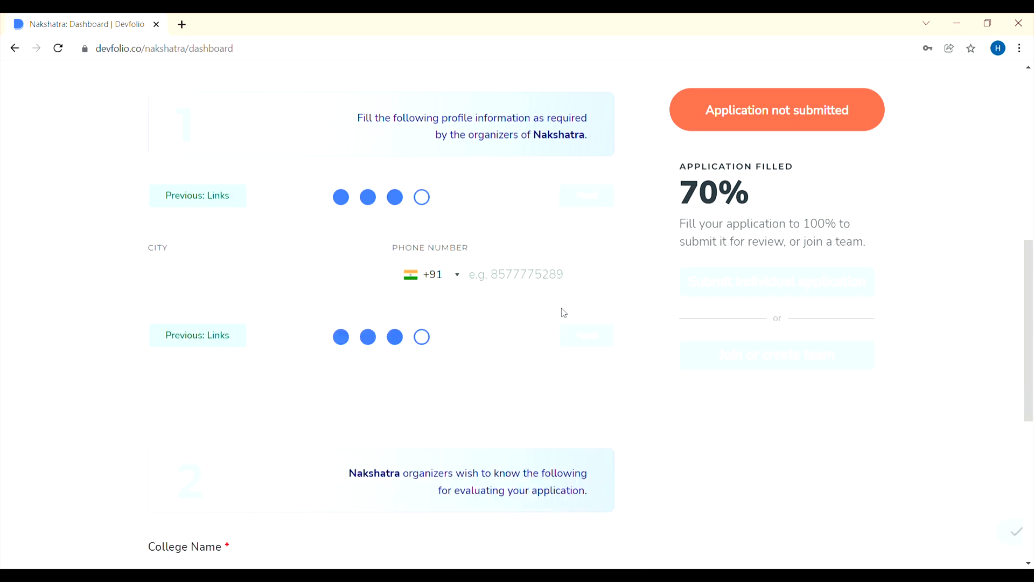
left_click(258, 273)
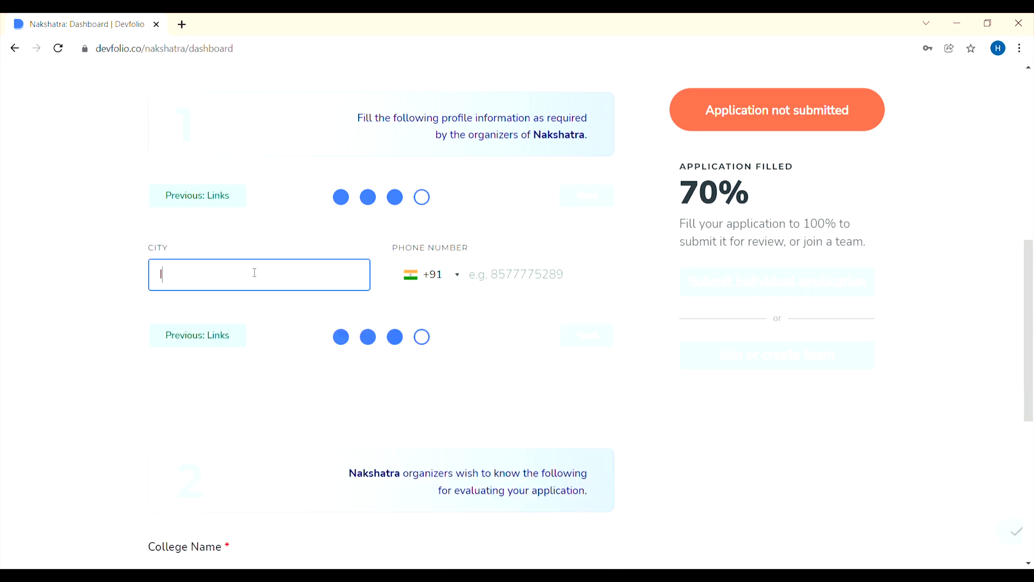
type("Indore")
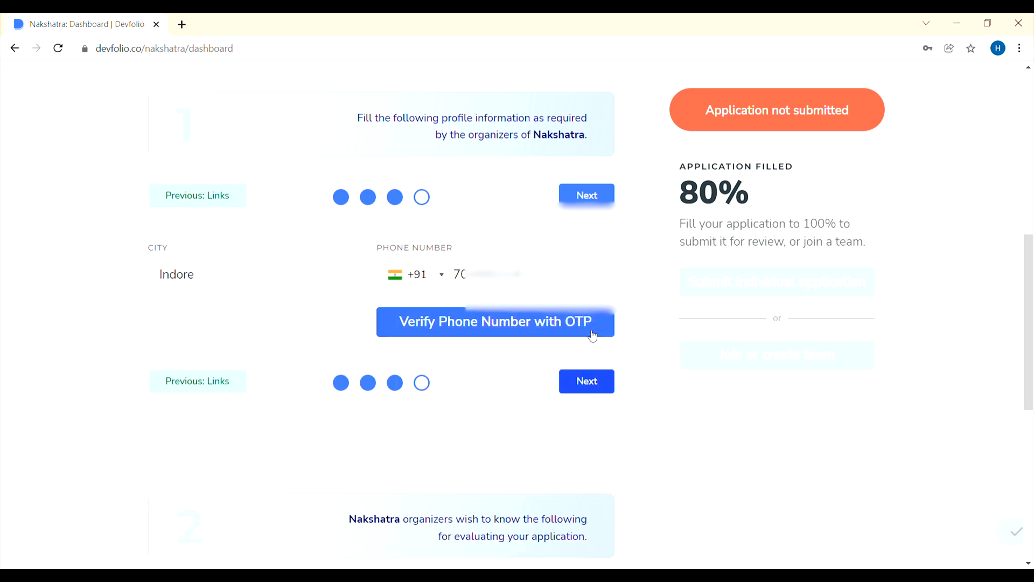
left_click(495, 322)
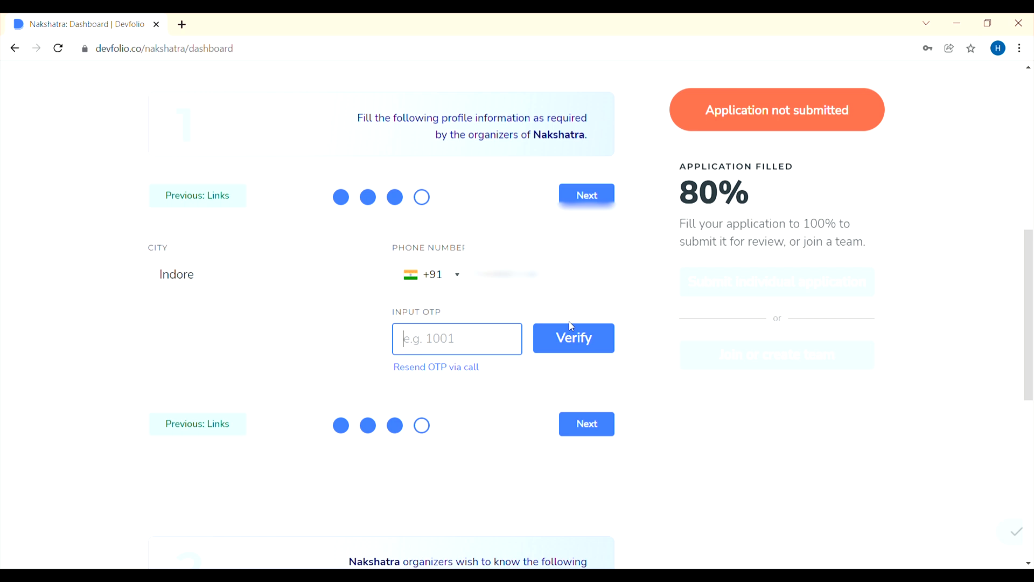
type("89")
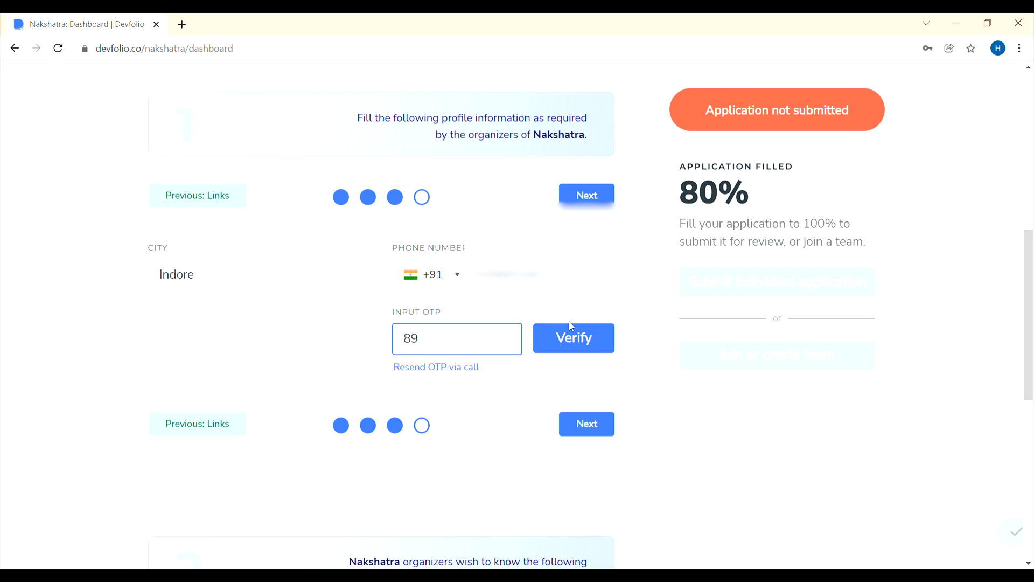
type("46")
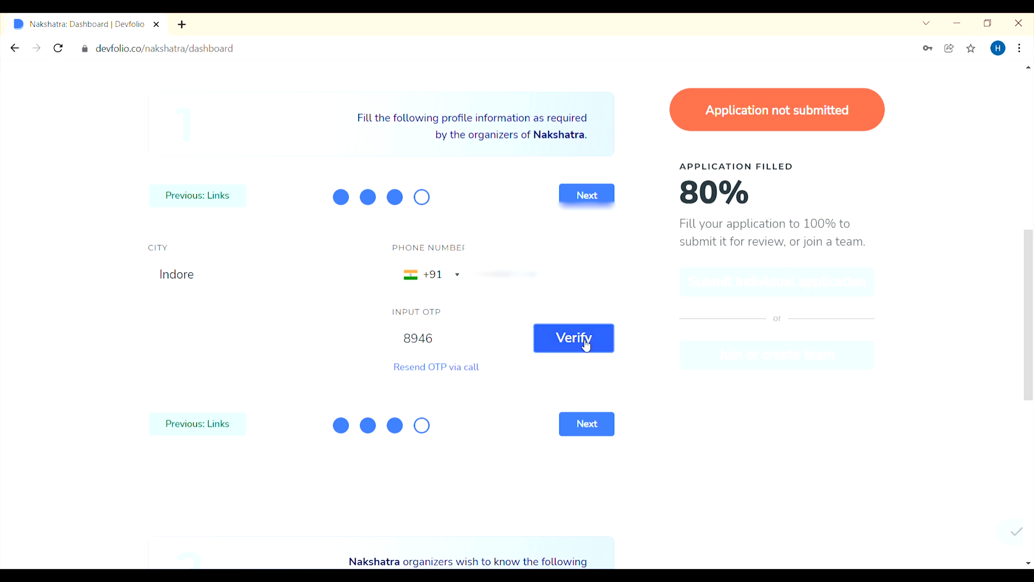
left_click(572, 337)
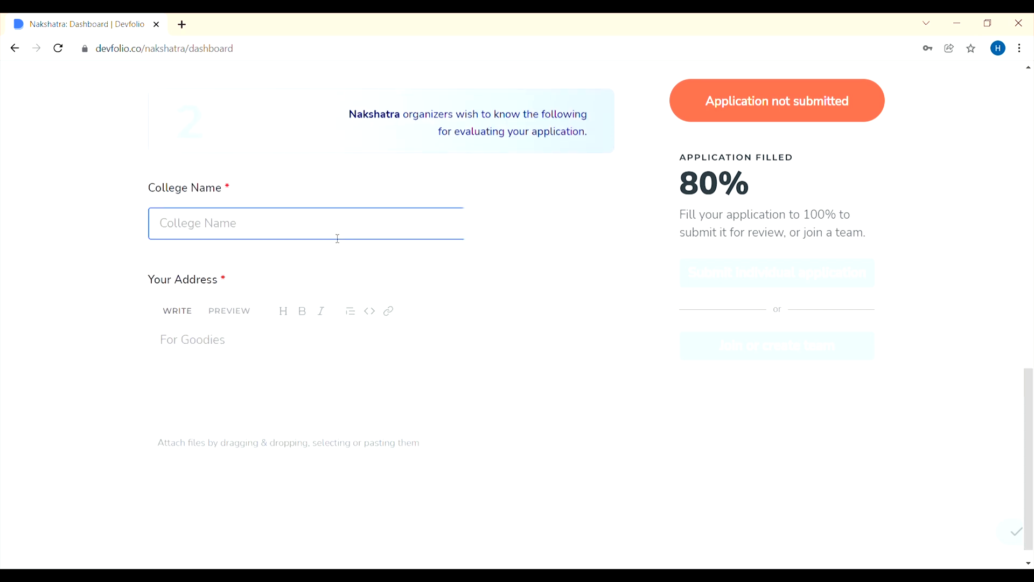
Step: Enter 'Medi-caps University' as College Name and 'Near- Medi-Caps' as the address
type("Medi-caps University")
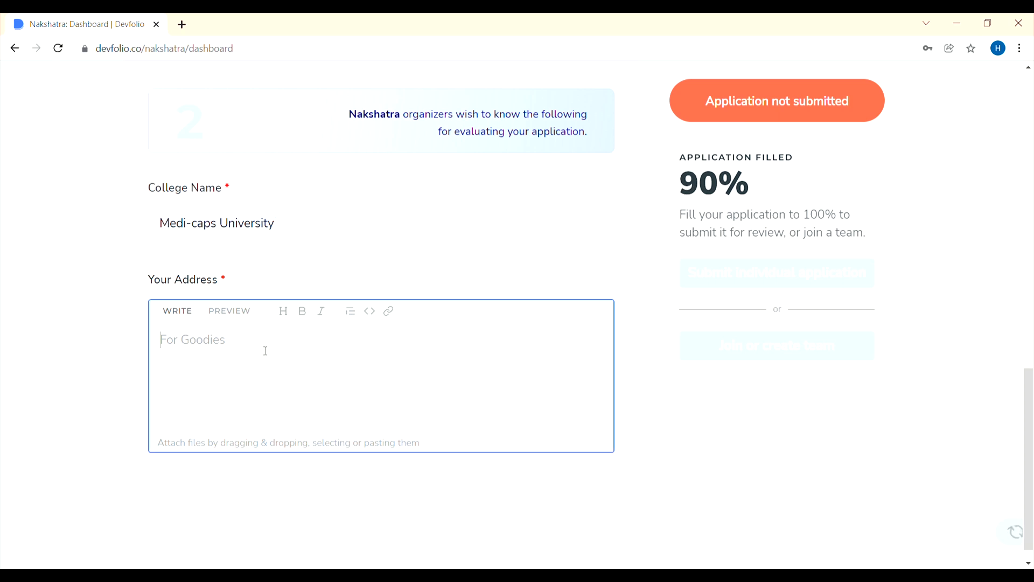
type("Nea")
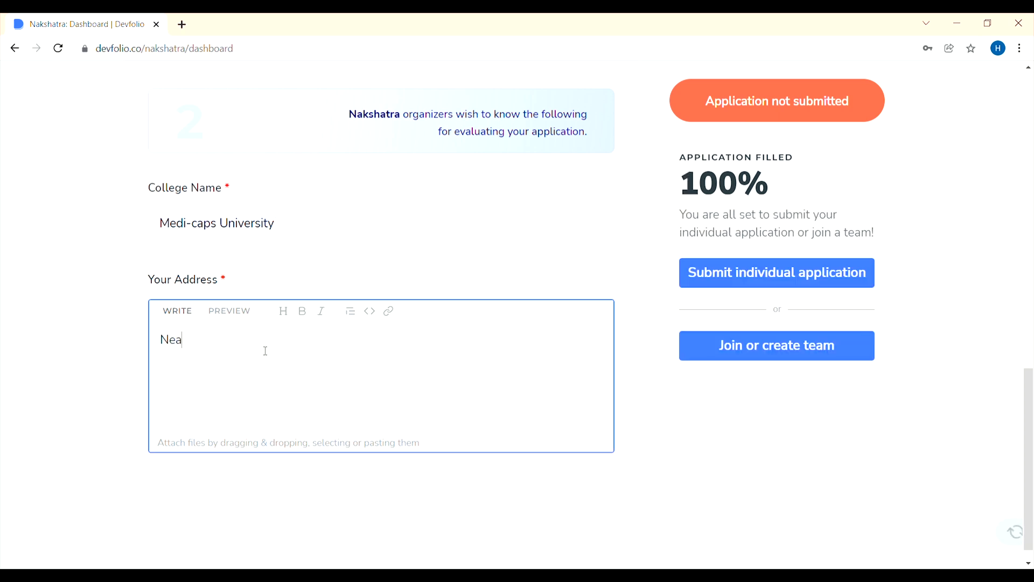
type("r")
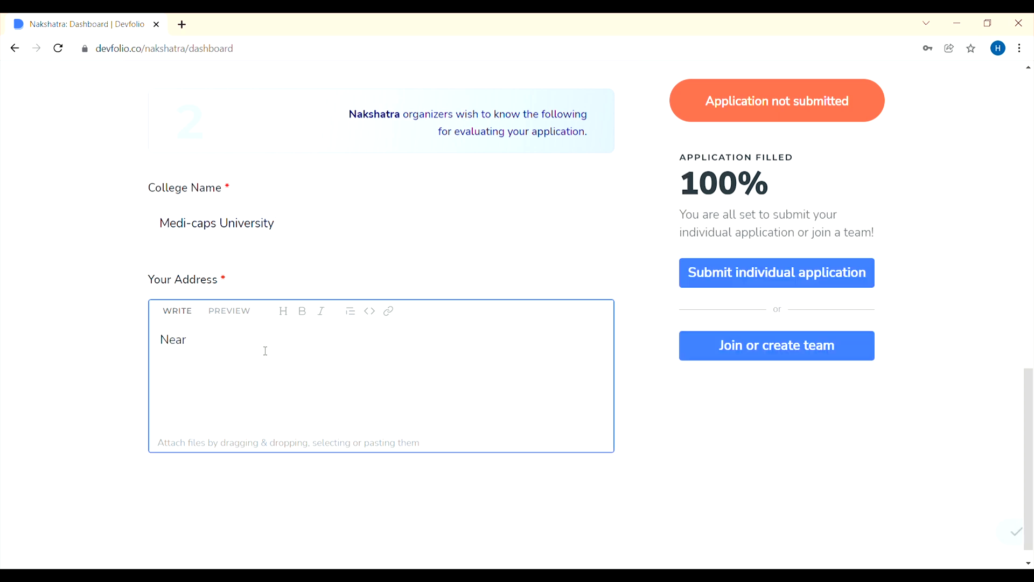
type("- Me")
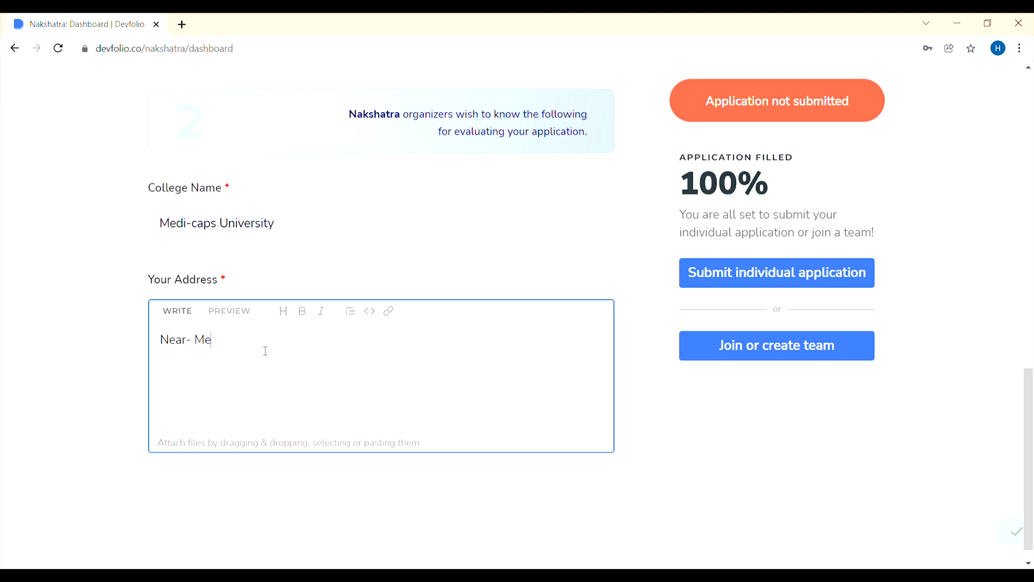
type("di-Caps")
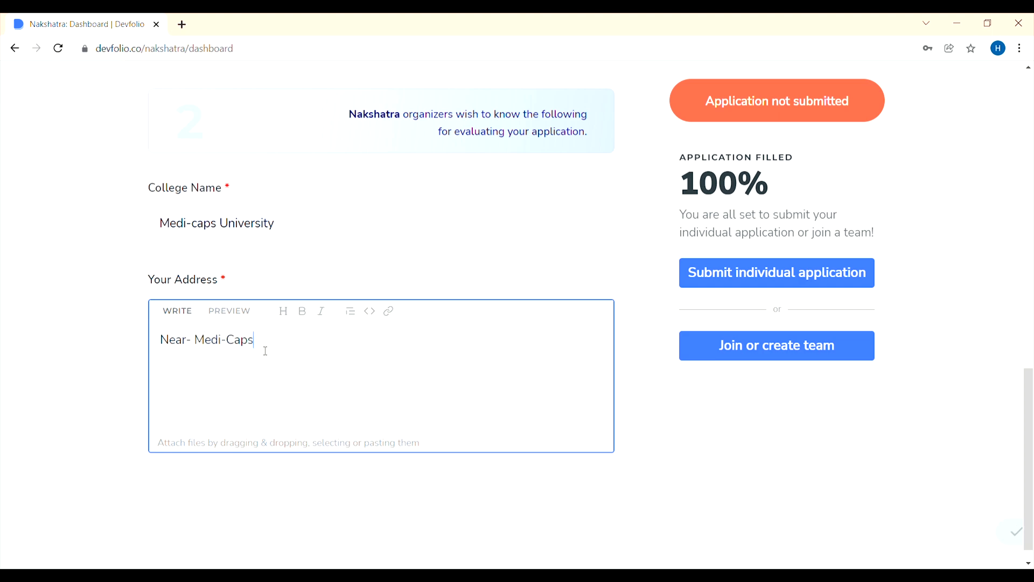
scroll("up", 3)
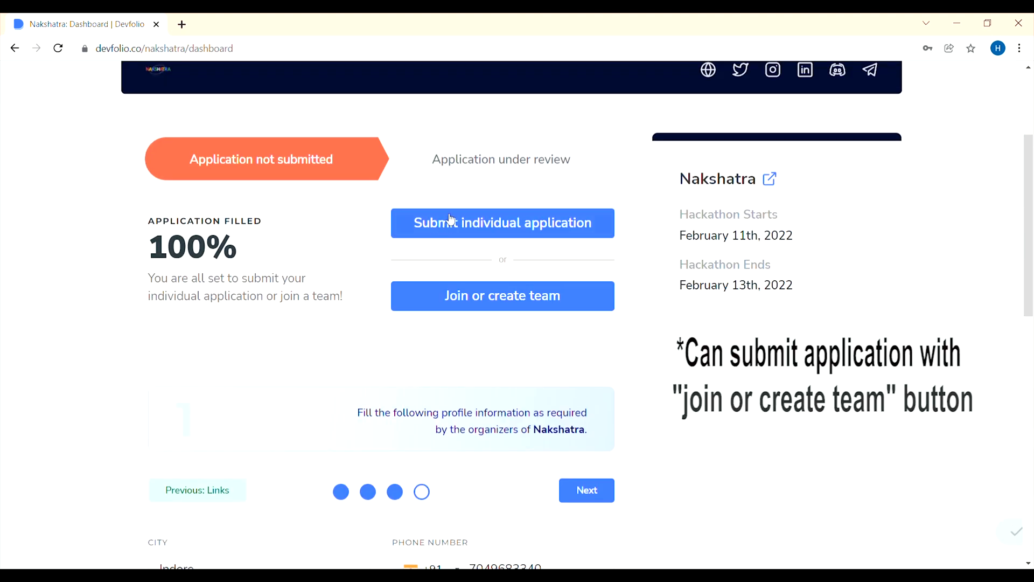
mouse_move(501, 222)
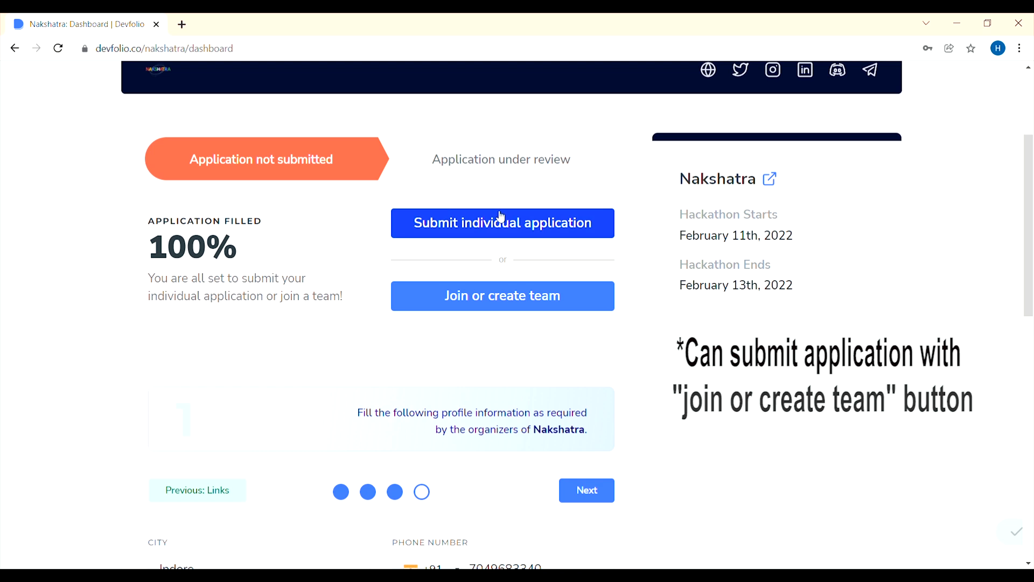
Step: Submit the individual application and review the 'Application under review' status page
left_click(501, 222)
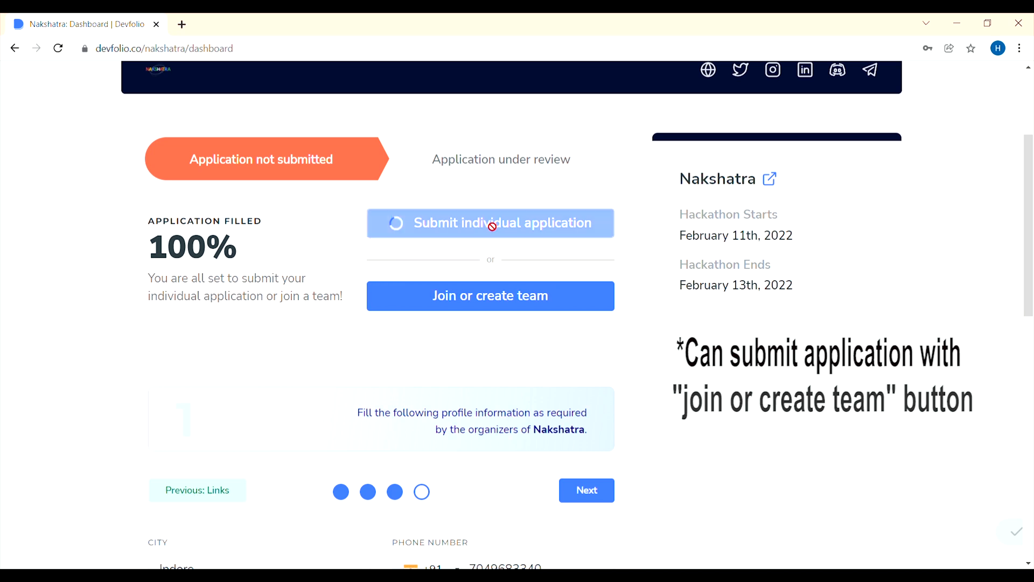
left_click(489, 223)
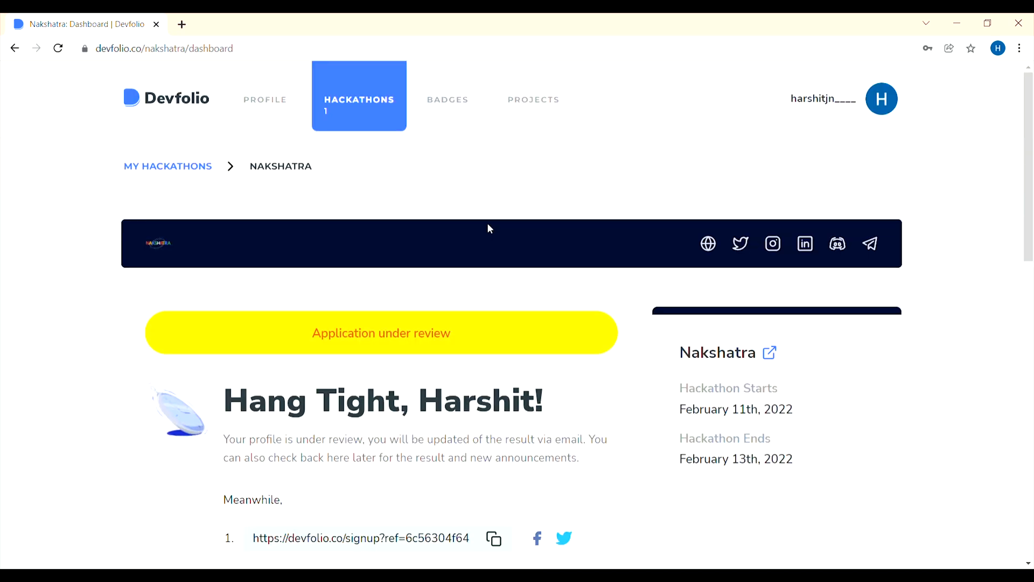
scroll("down", 3)
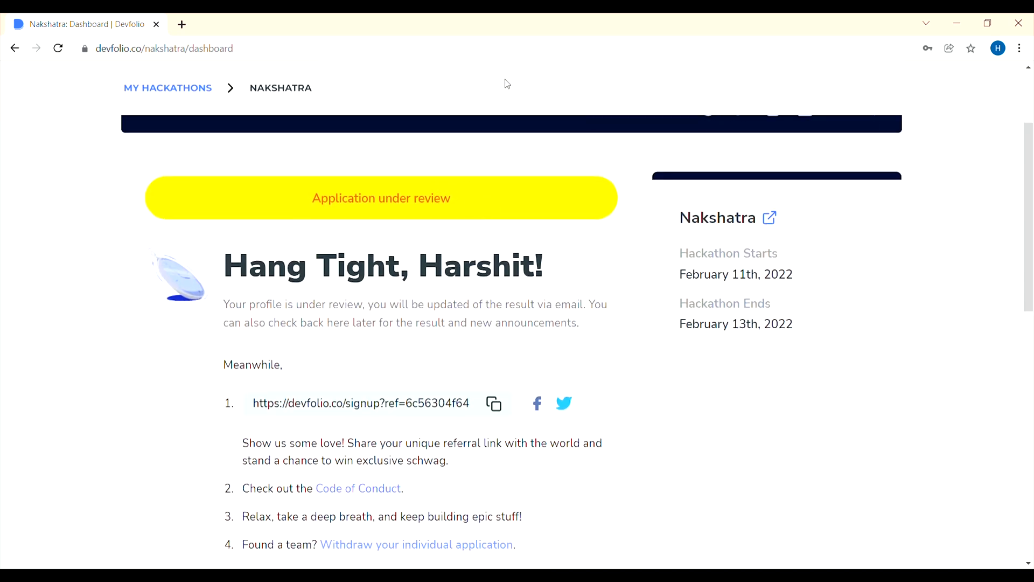
scroll("down", 3)
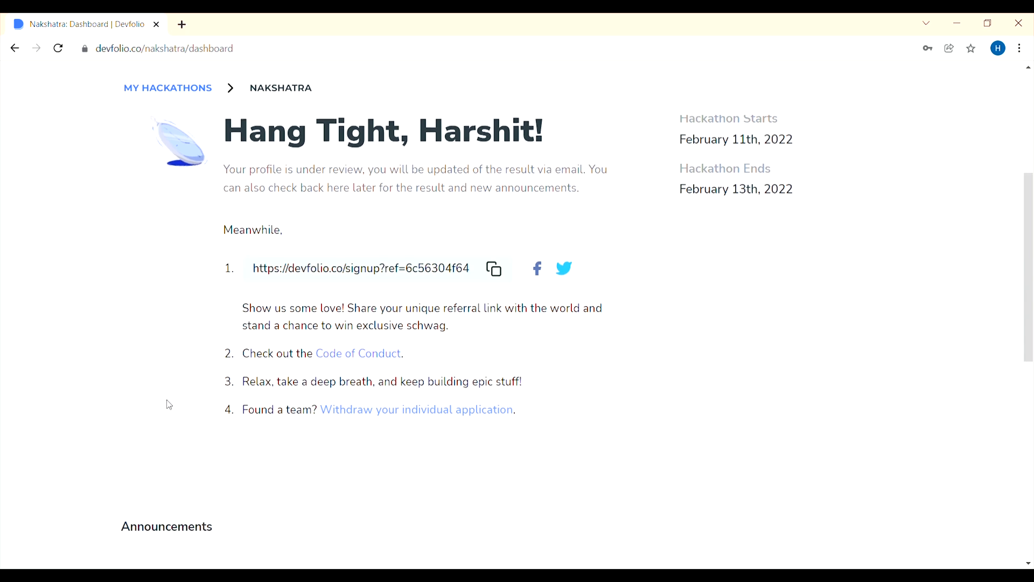
scroll("up", 3)
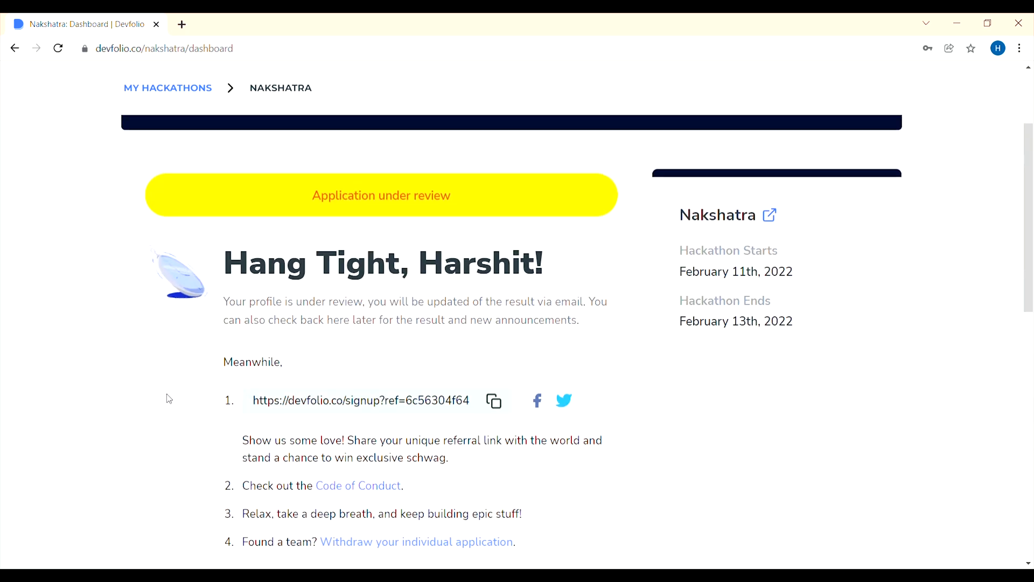